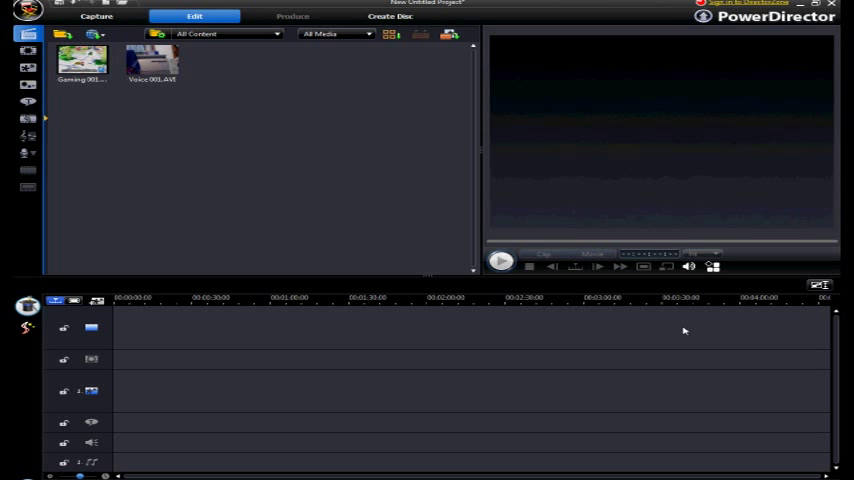
mouse_move(315, 238)
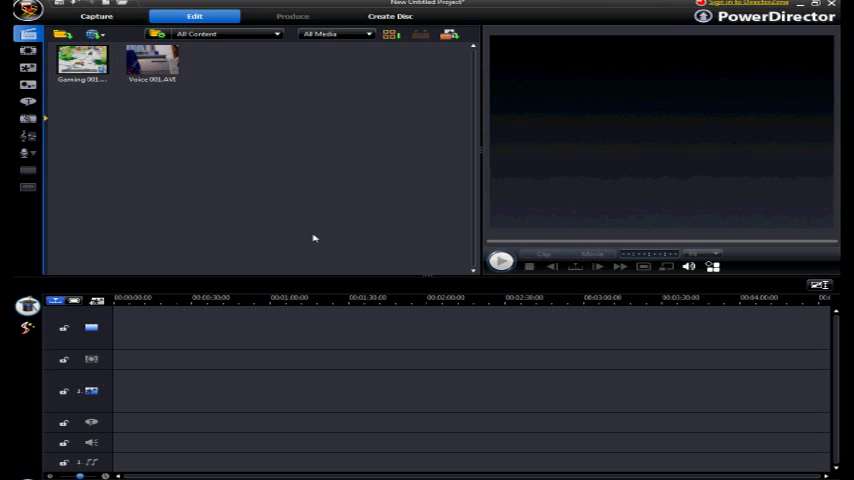
mouse_move(323, 230)
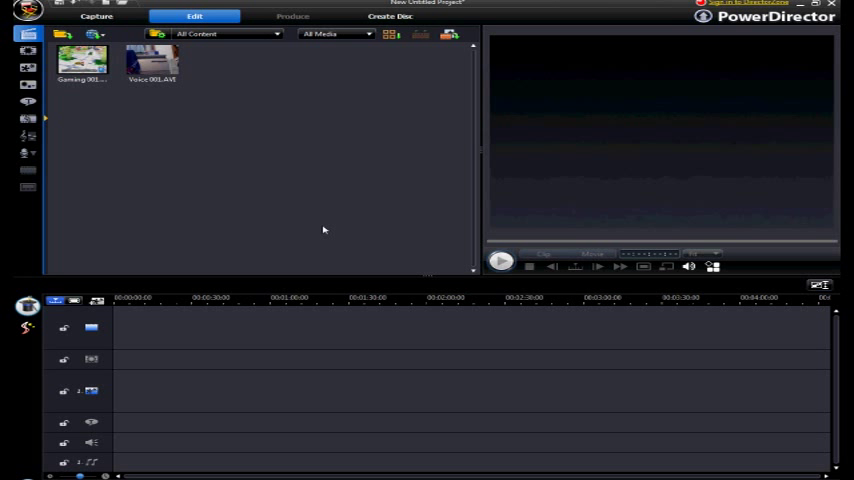
mouse_move(321, 223)
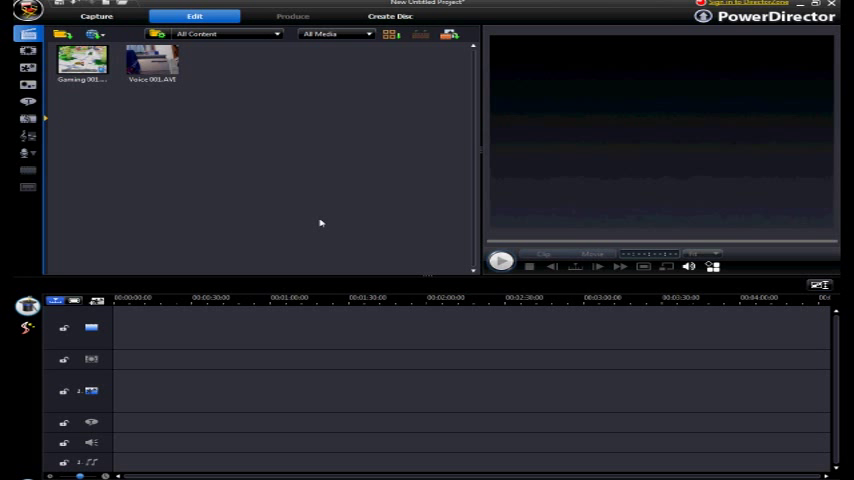
mouse_move(340, 188)
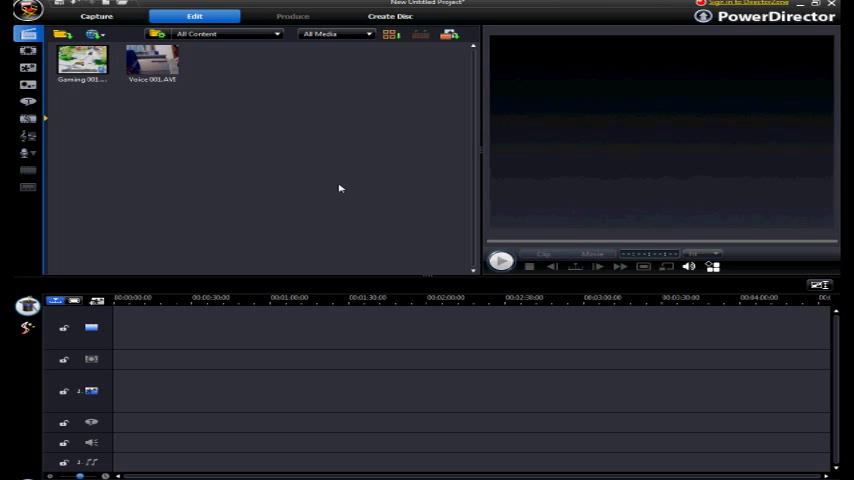
mouse_move(333, 196)
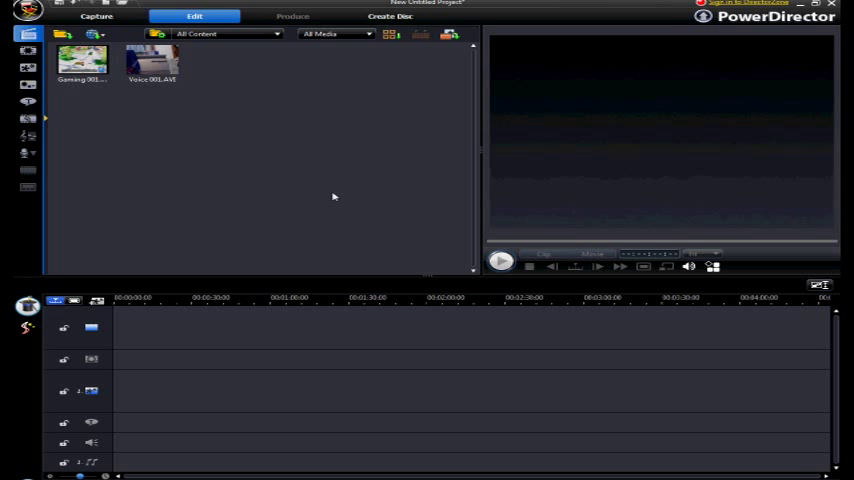
mouse_move(384, 159)
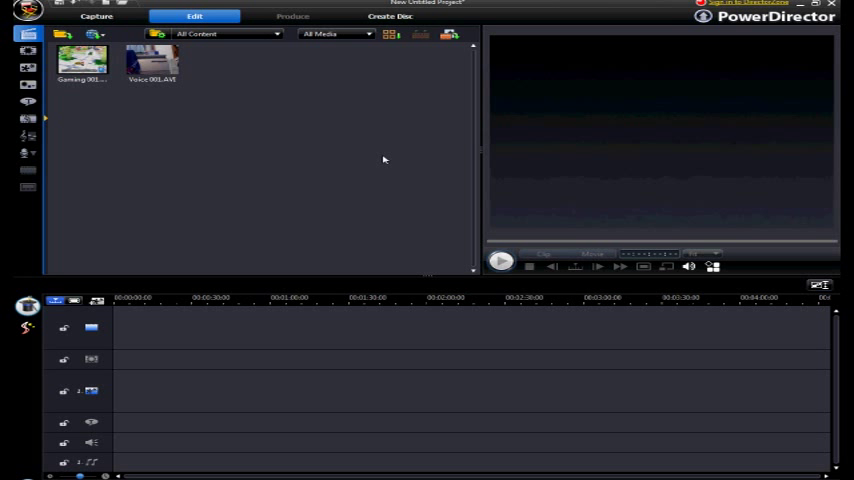
mouse_move(121, 156)
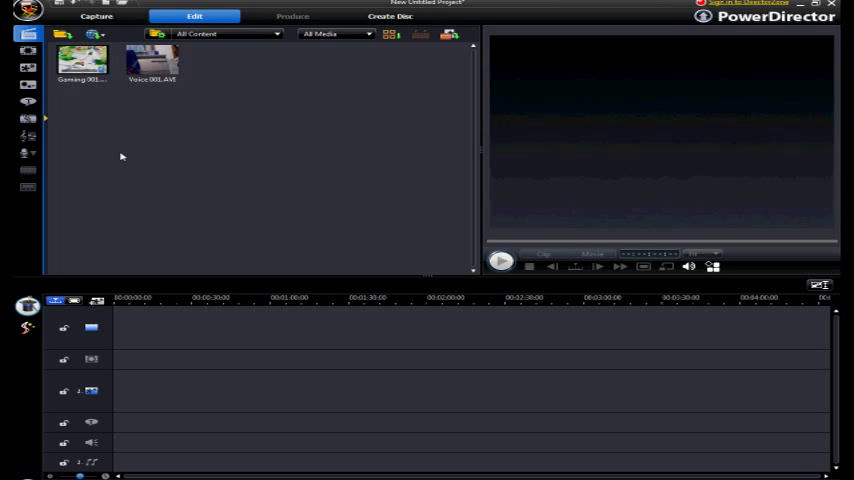
mouse_move(83, 63)
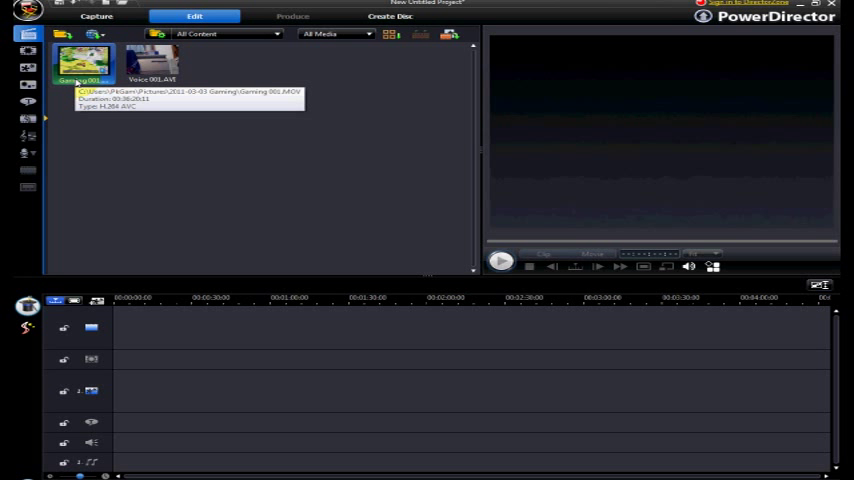
Preview Gaming 001.MOV and Voice 001.AVI, then place Voice 001.AVI at the video track start.
left_click(82, 62)
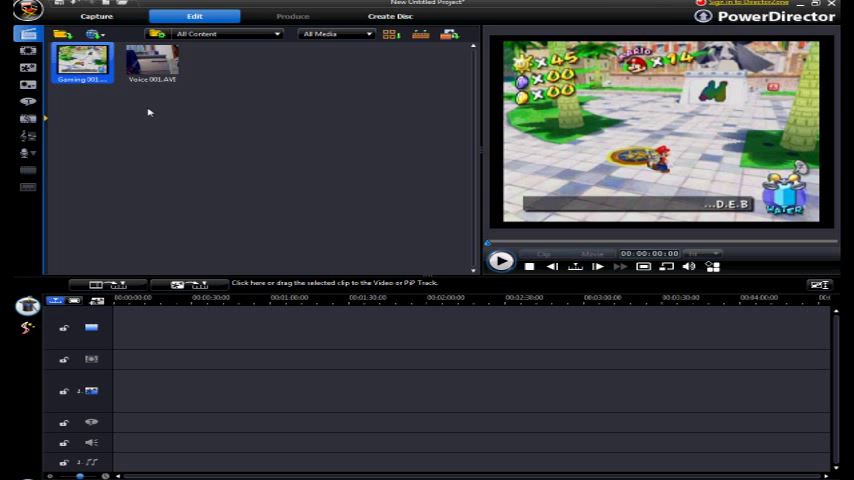
left_click(152, 62)
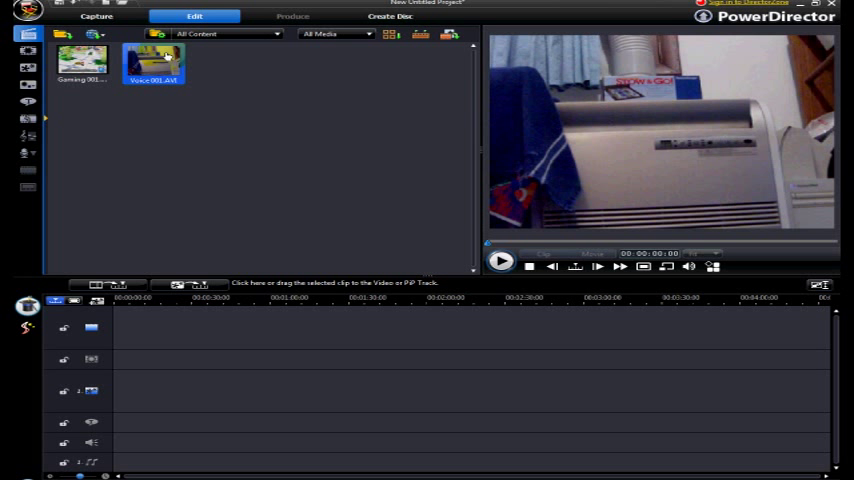
mouse_move(818, 217)
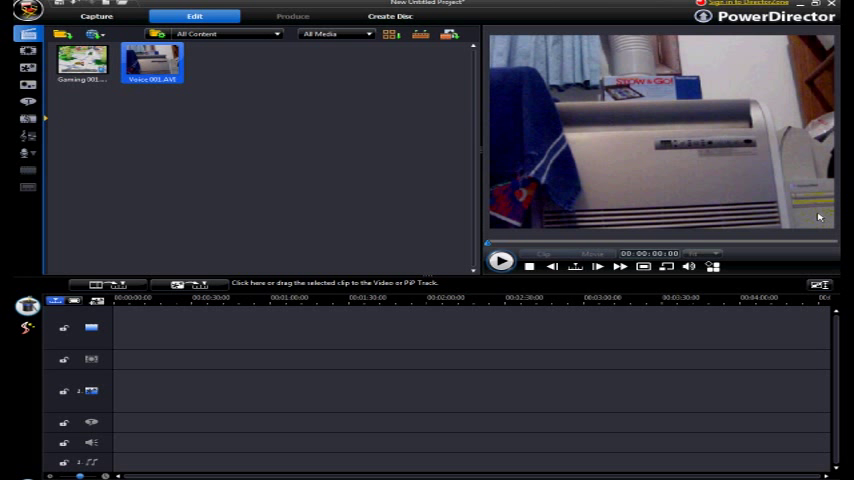
mouse_move(510, 168)
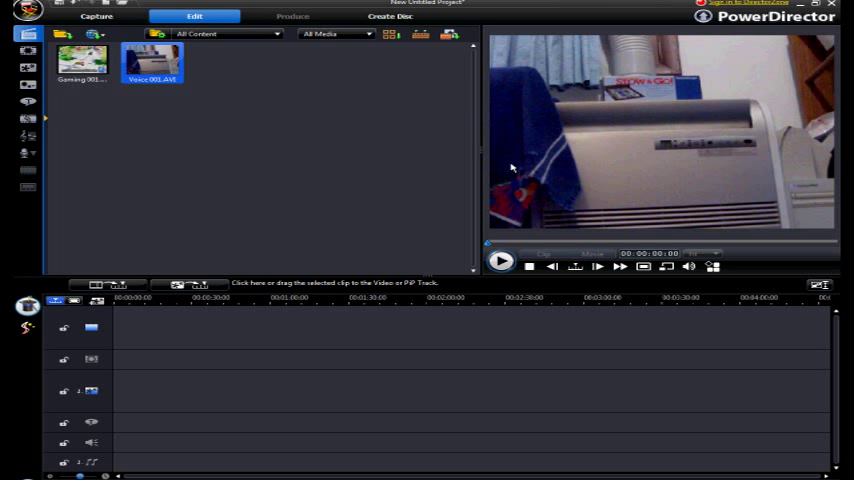
mouse_move(570, 140)
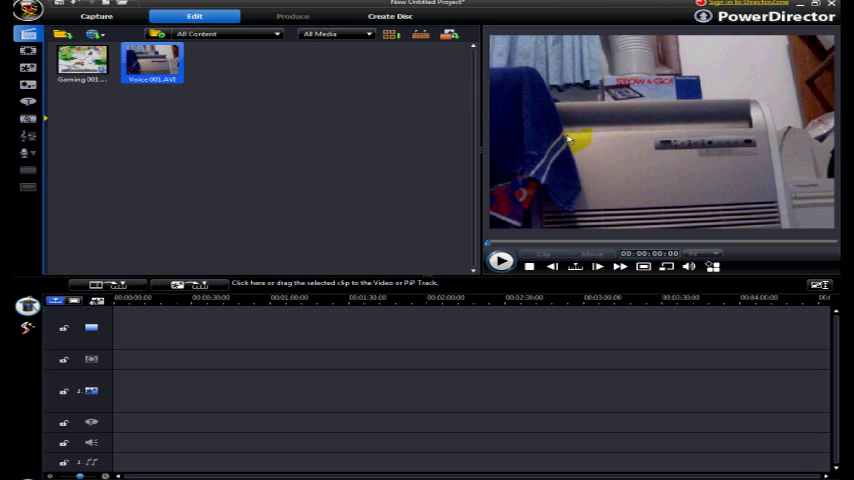
left_click_drag(152, 62, 300, 330)
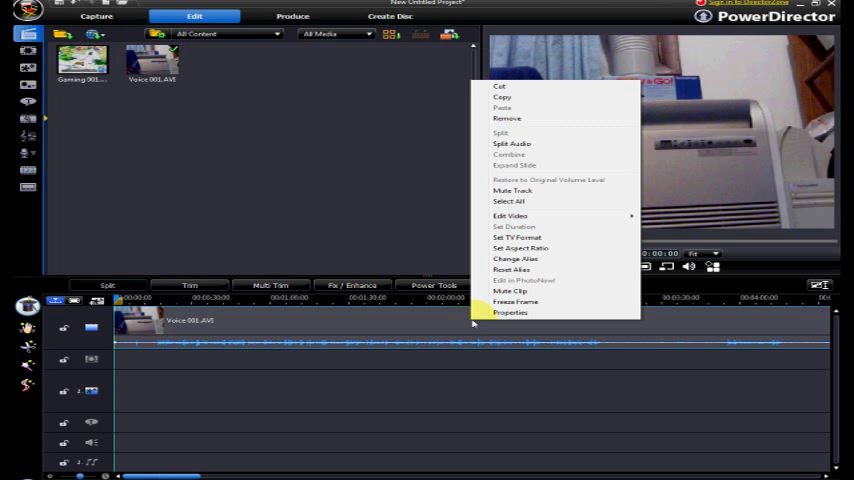
Split Voice 001.AVI's audio off onto the separate voice track.
left_click(512, 144)
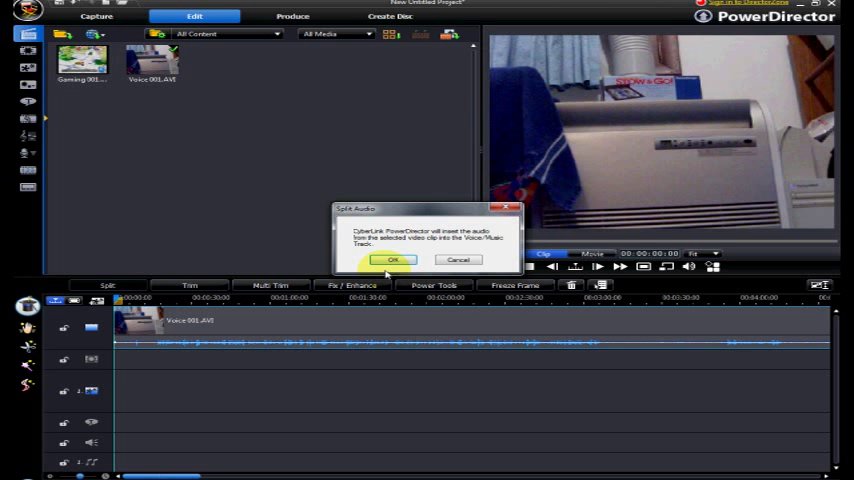
mouse_move(505, 225)
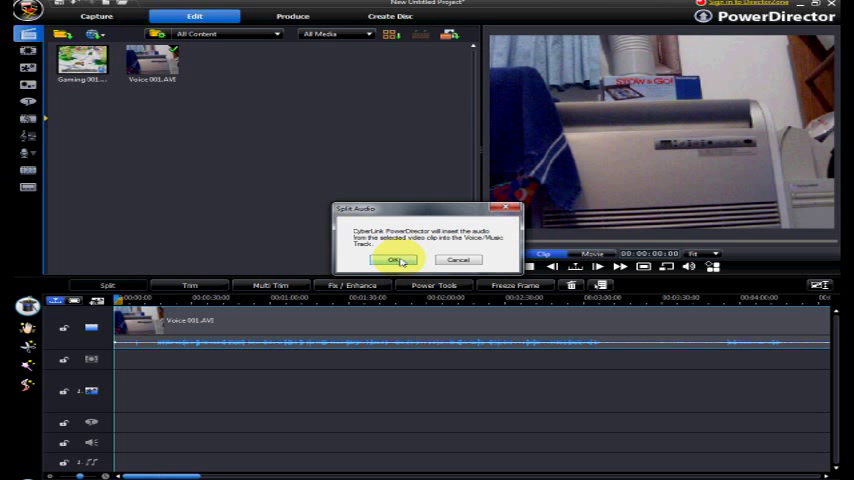
left_click(398, 260)
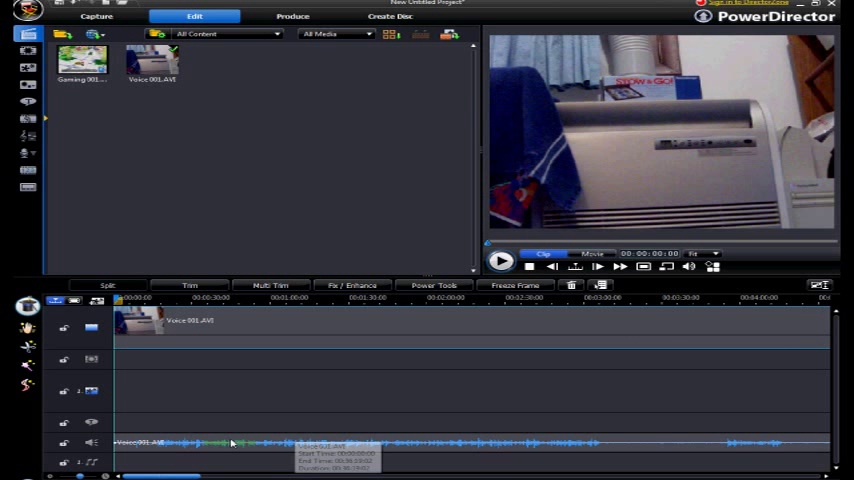
mouse_move(463, 329)
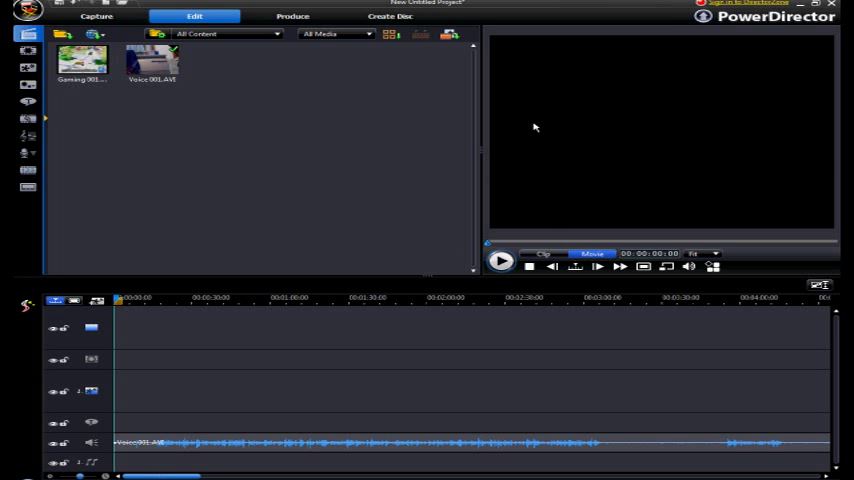
Place Gaming 001.MOV at the beginning of the main video track.
left_click_drag(83, 62, 250, 178)
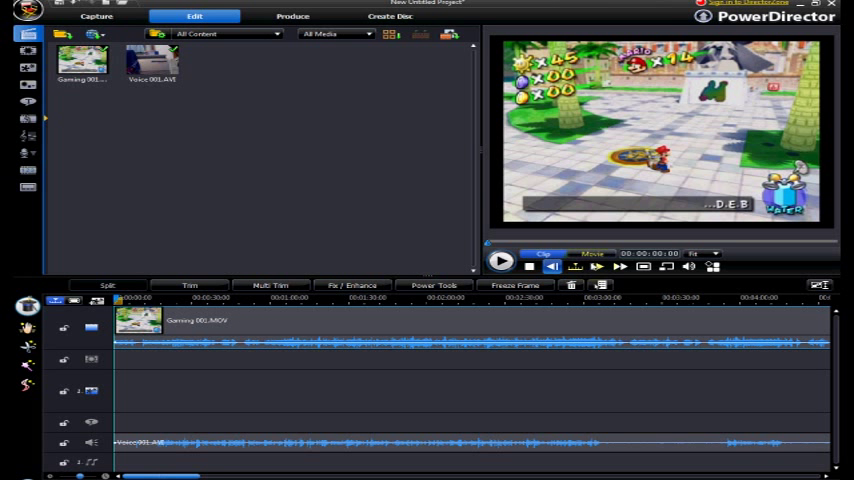
mouse_move(310, 312)
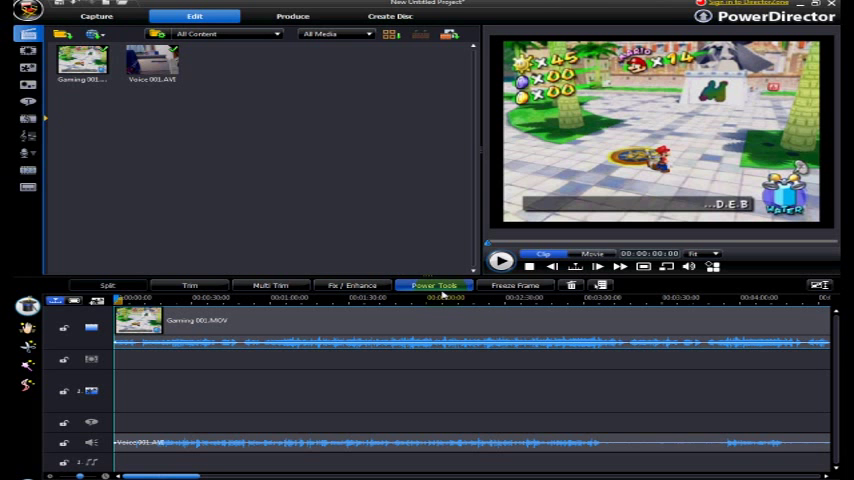
Apply the Video Crop power tool to the gameplay clip to trim its black borders.
left_click(434, 285)
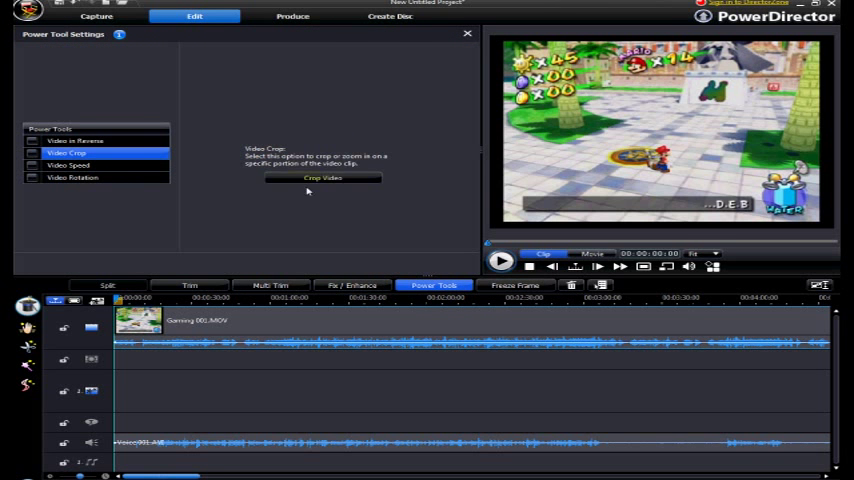
left_click(323, 178)
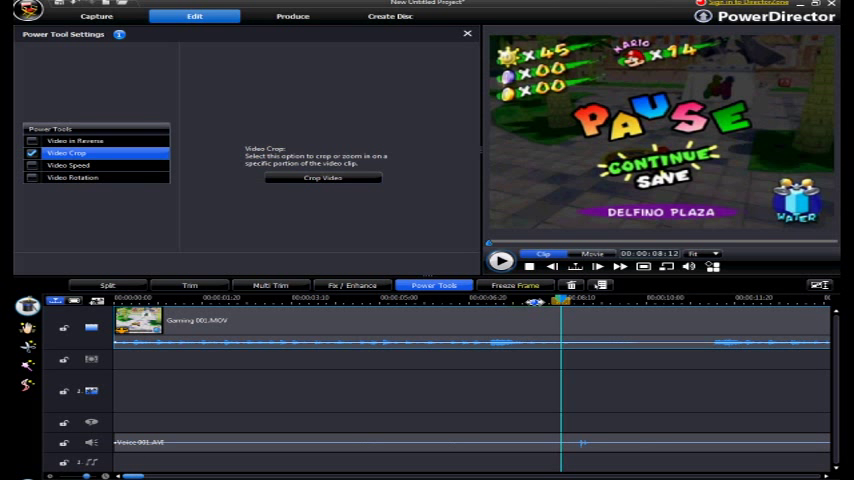
left_click(466, 33)
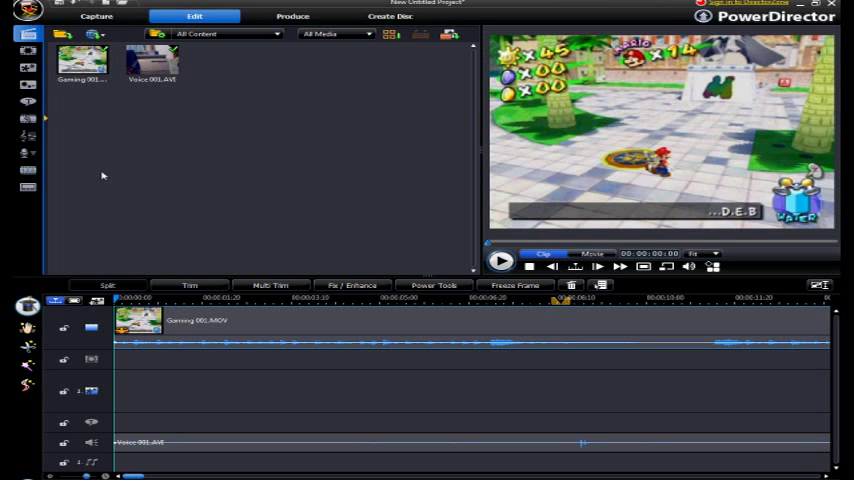
mouse_move(27, 137)
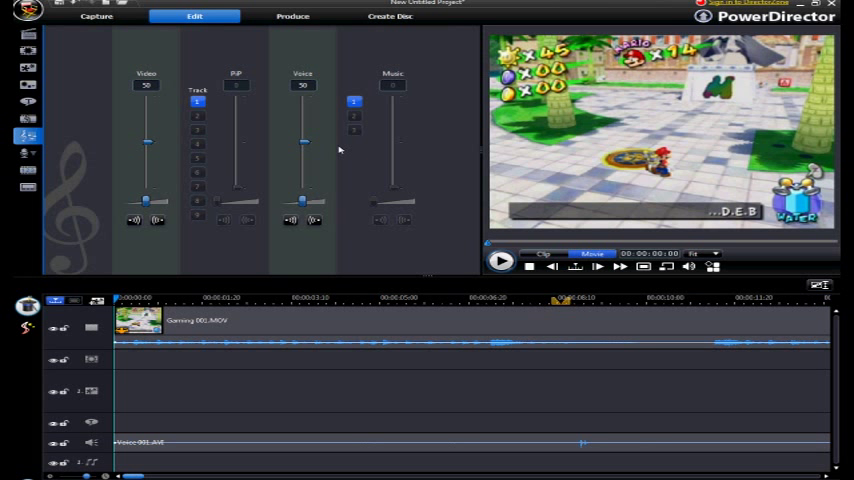
Set the voice track volume to 100 and lower the game video track volume to 9.
left_click_drag(303, 142, 303, 85)
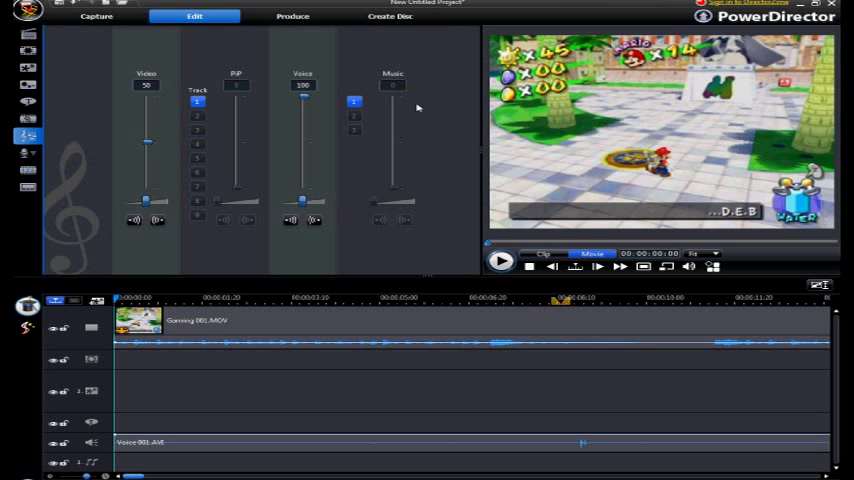
mouse_move(379, 221)
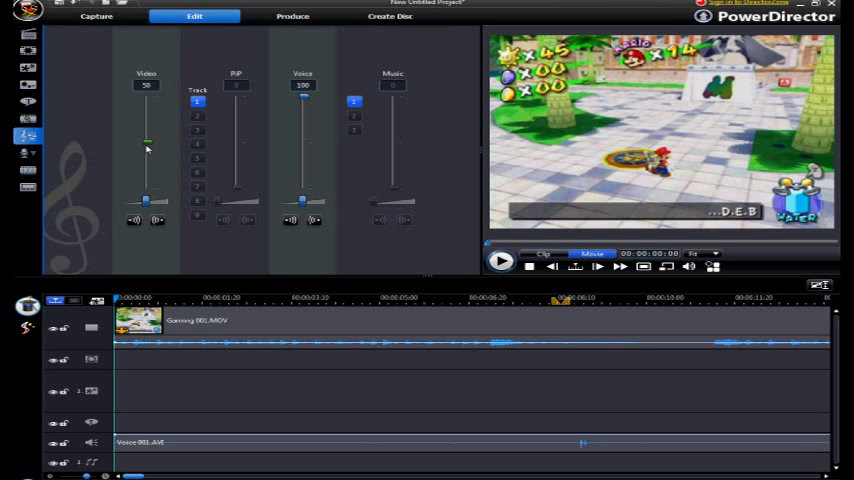
left_click_drag(147, 143, 147, 171)
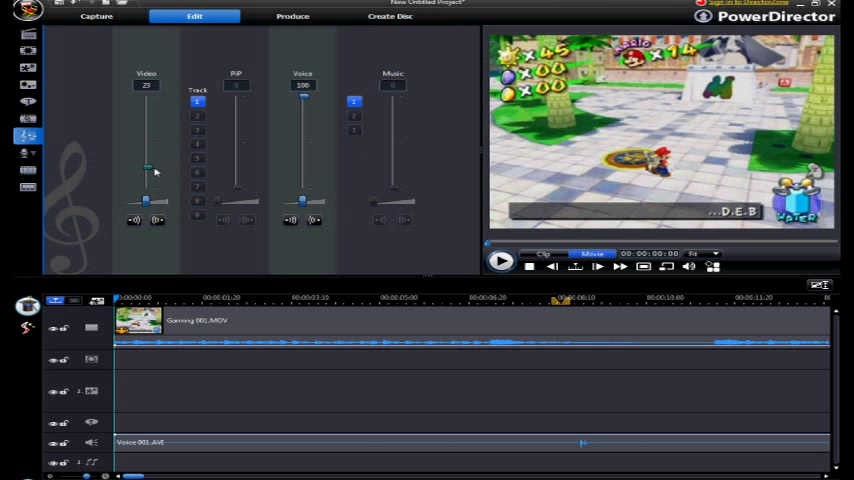
left_click_drag(147, 170, 147, 186)
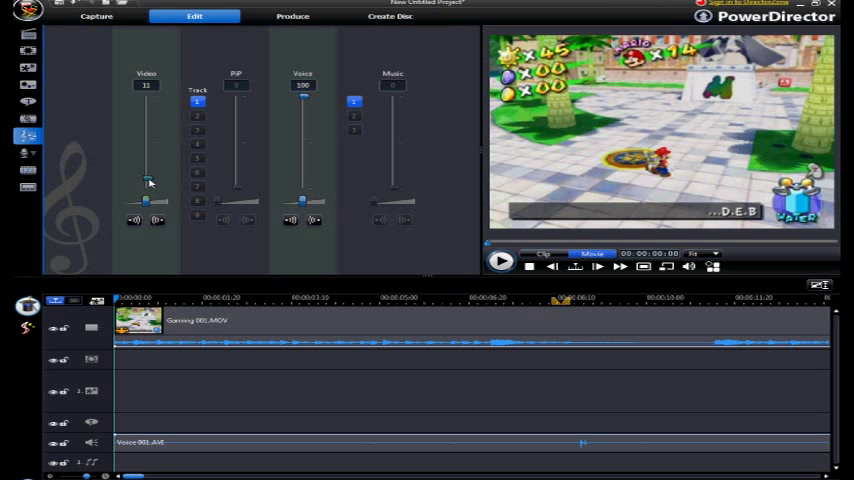
left_click_drag(146, 175, 146, 185)
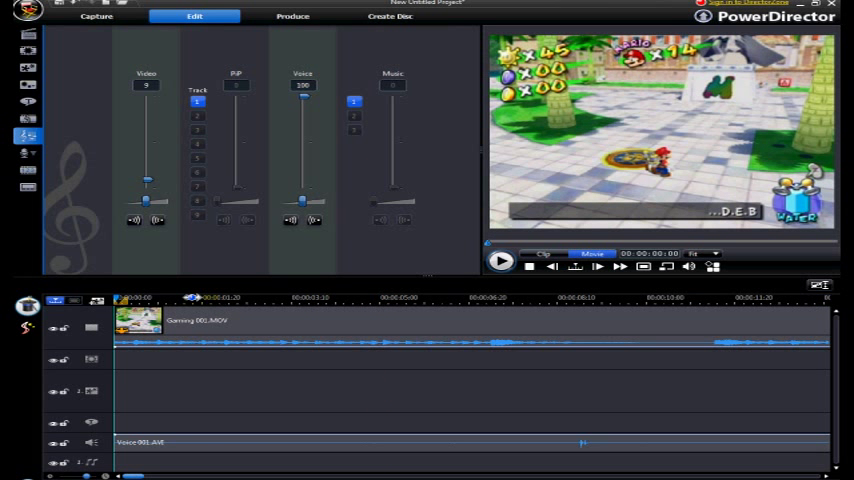
mouse_move(435, 338)
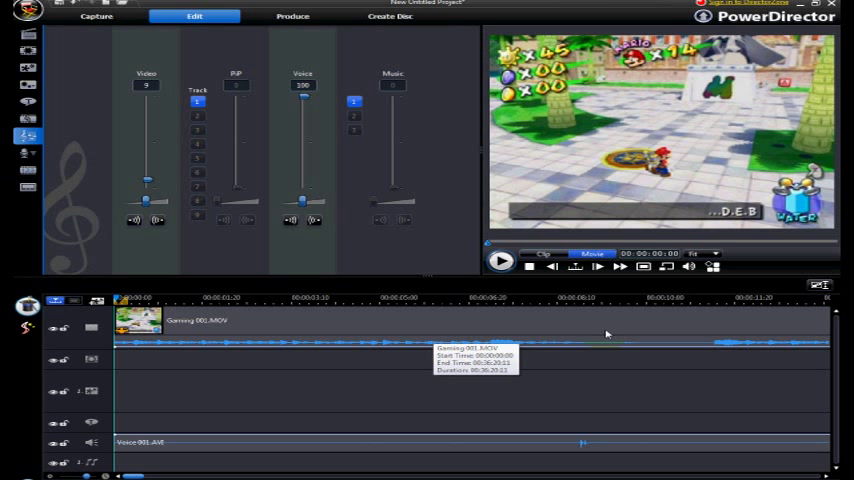
left_click(452, 297)
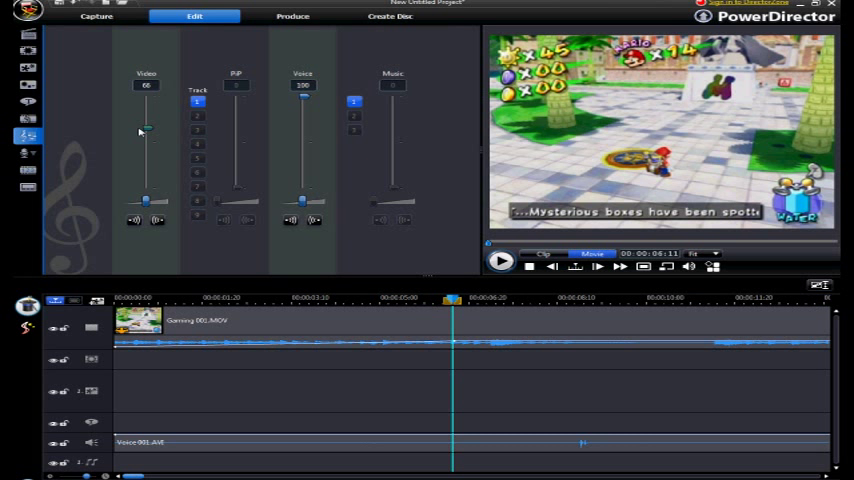
left_click_drag(146, 118, 146, 135)
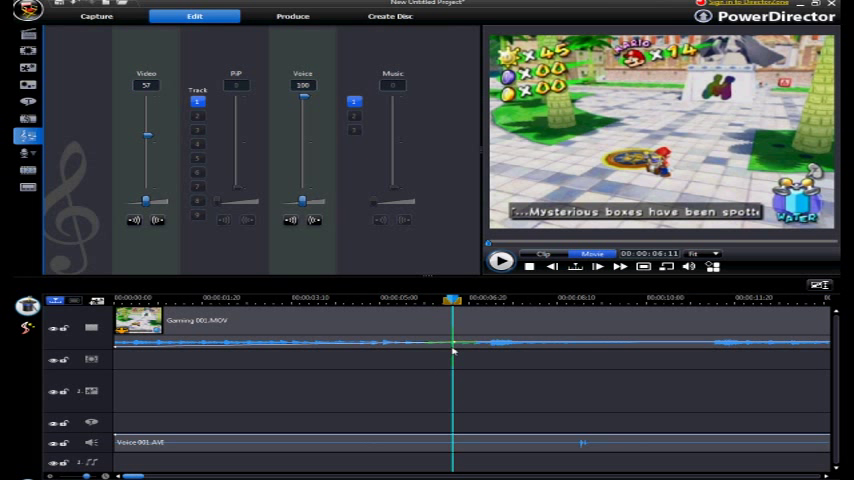
left_click_drag(147, 138, 147, 130)
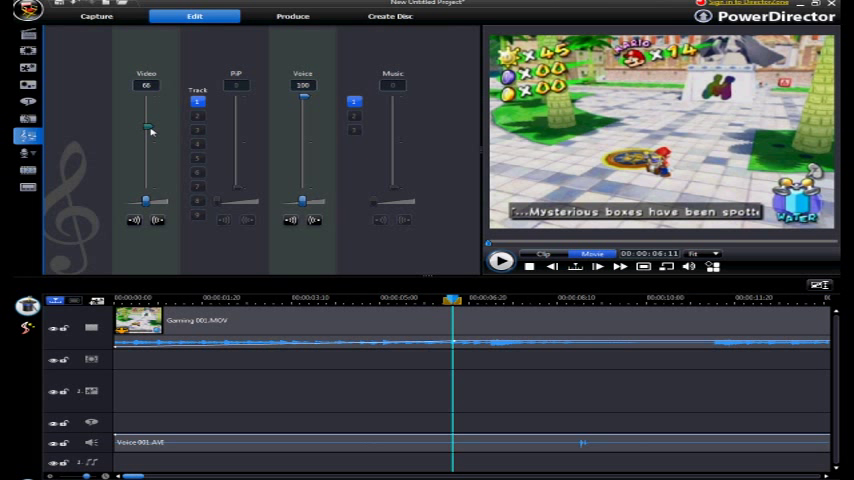
left_click_drag(147, 127, 141, 153)
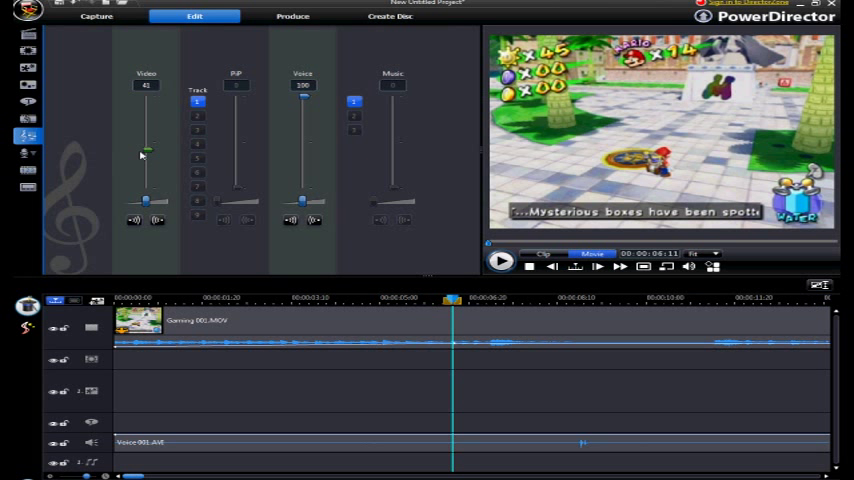
left_click_drag(146, 150, 146, 180)
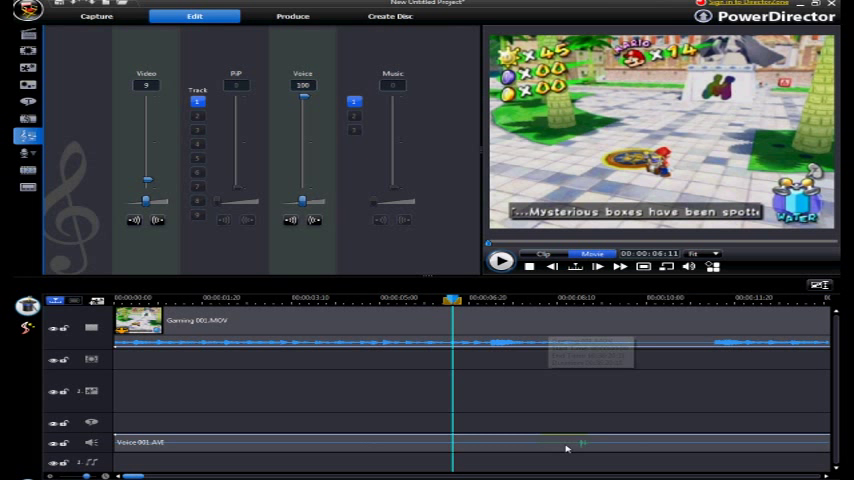
left_click(501, 262)
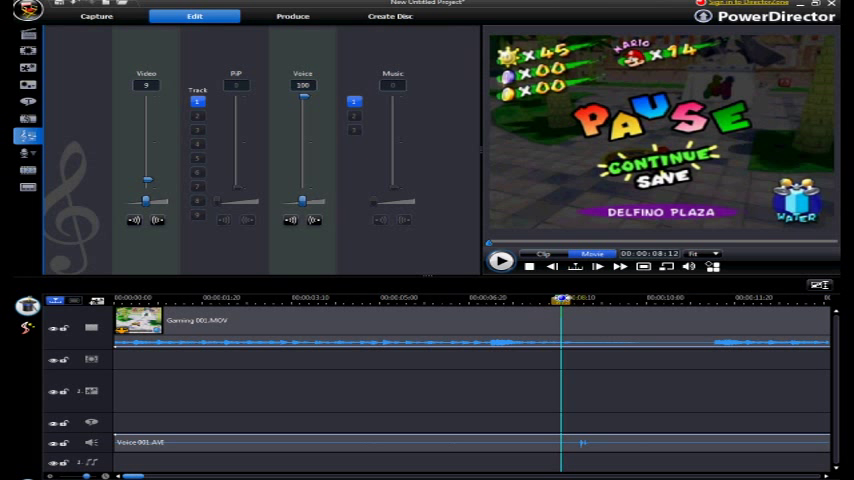
mouse_move(548, 293)
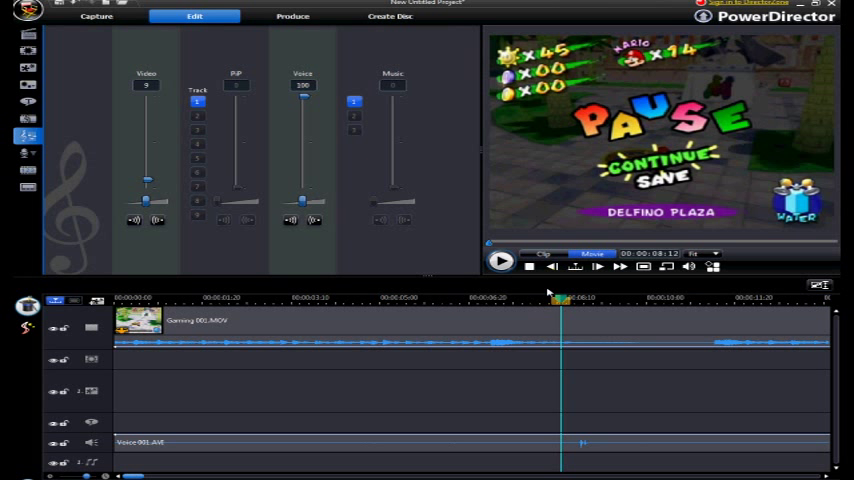
left_click(501, 266)
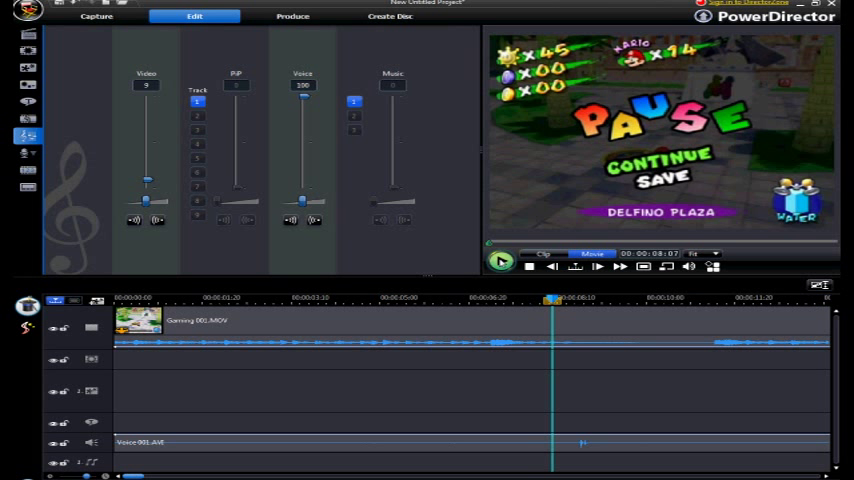
left_click(501, 261)
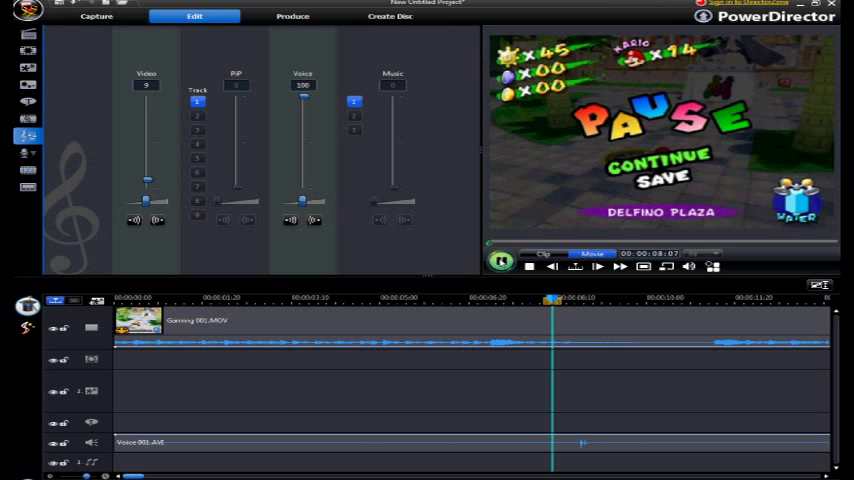
left_click(502, 266)
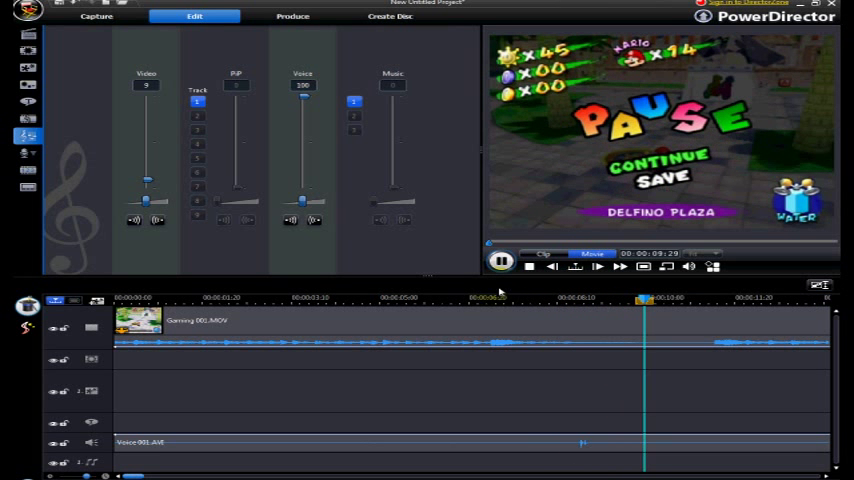
left_click(501, 266)
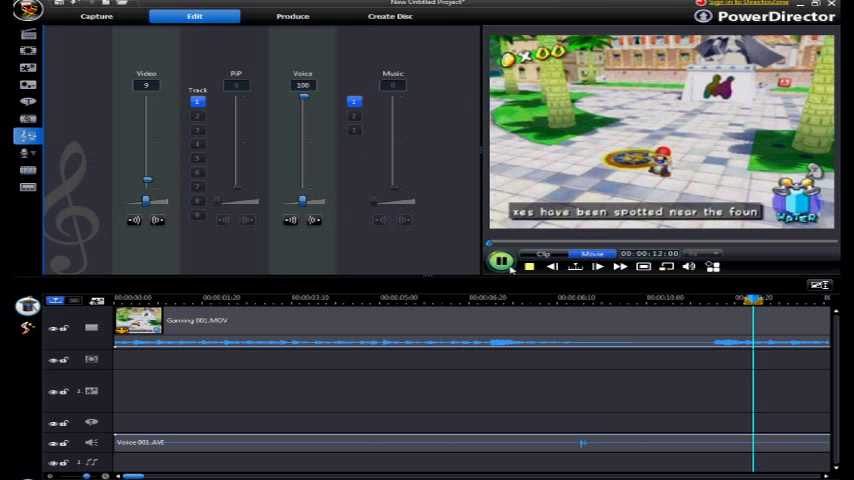
left_click(502, 265)
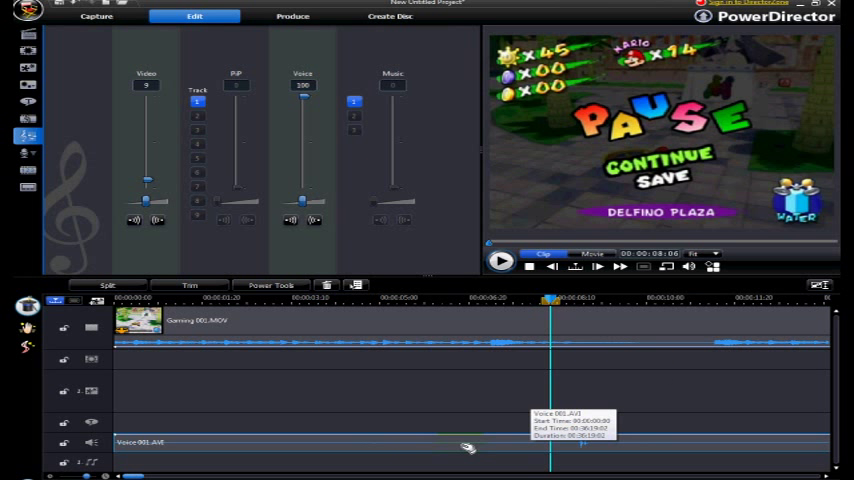
mouse_move(607, 446)
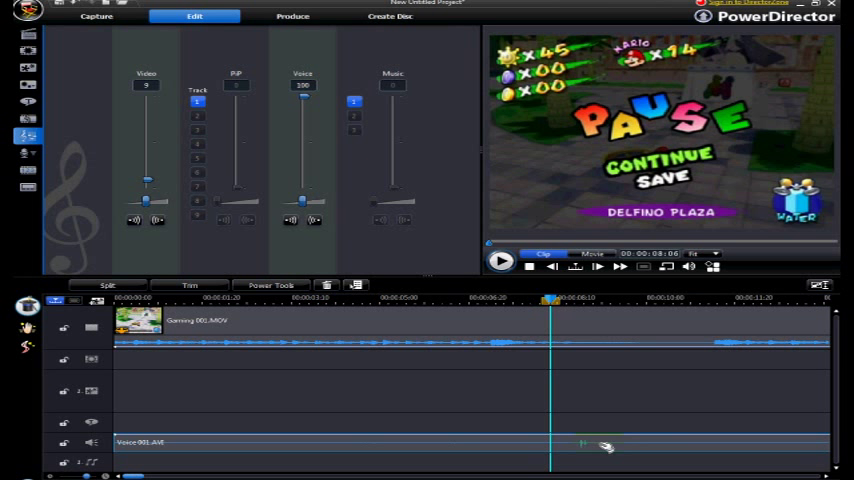
mouse_move(605, 443)
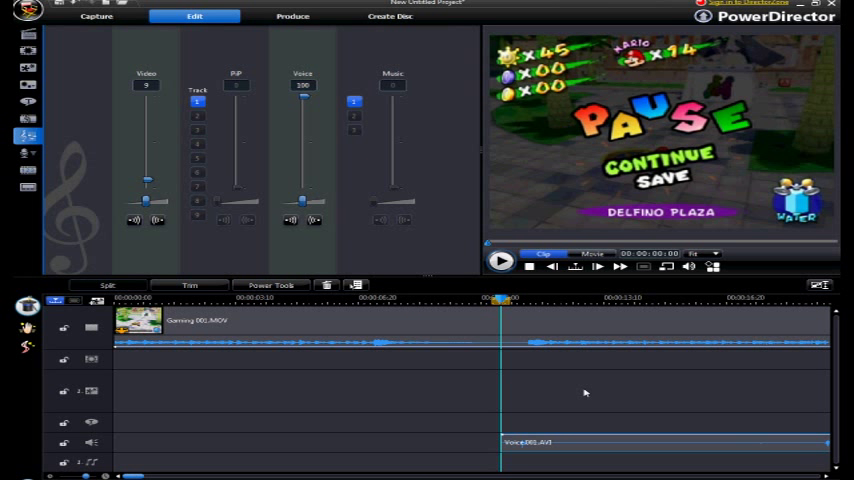
mouse_move(553, 343)
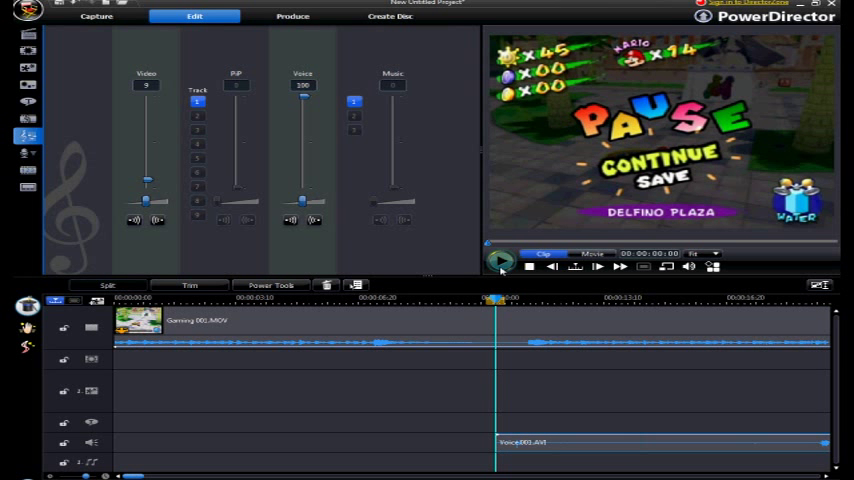
Play the preview to hear the repositioned voice clip over the gameplay.
left_click(500, 261)
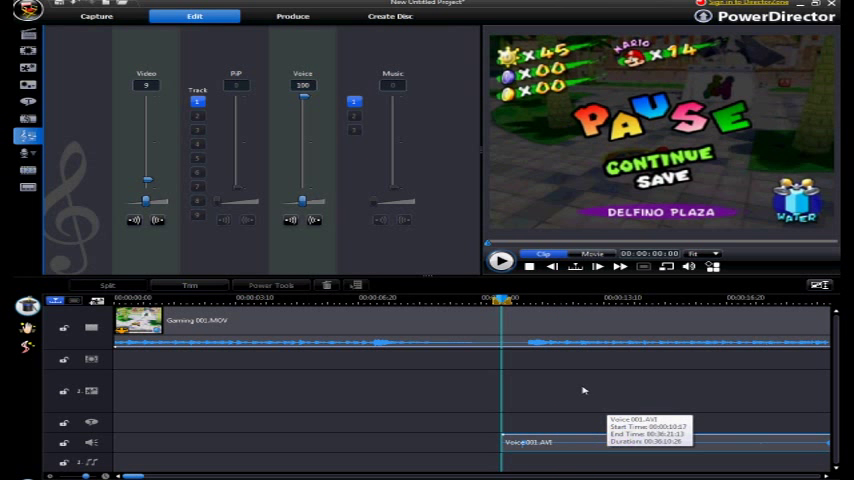
left_click(501, 262)
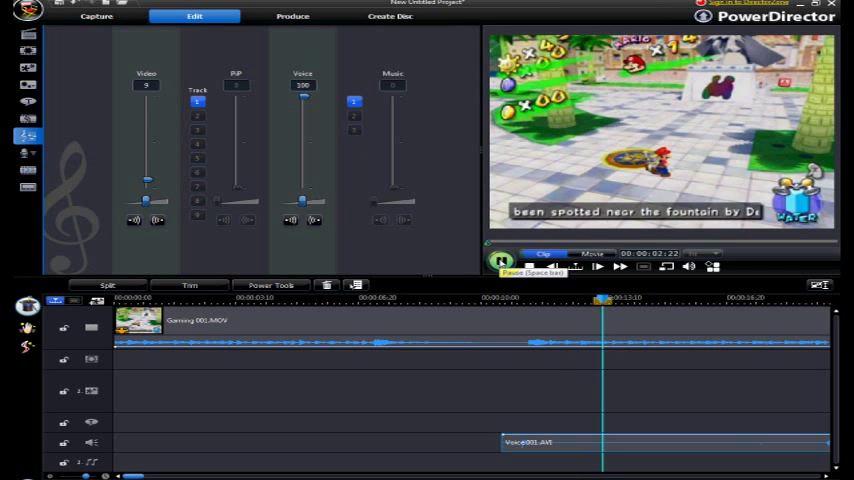
left_click(501, 266)
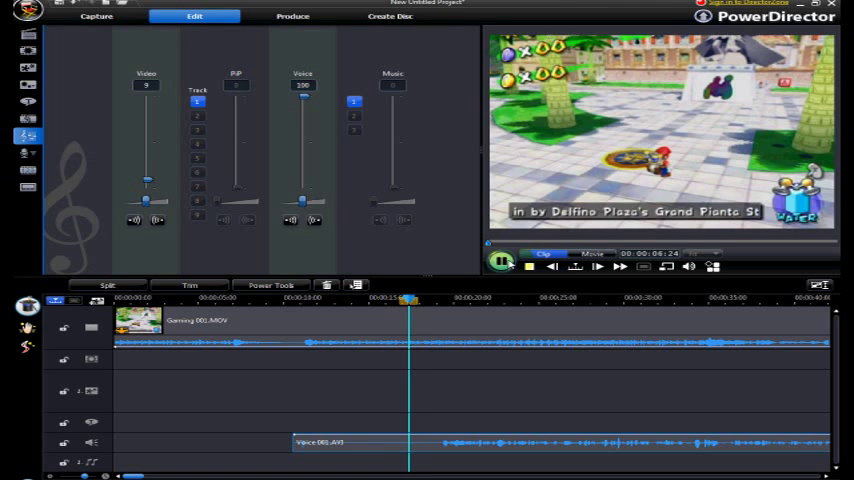
Stop playback and cut the selected opening 0–18 second range from both tracks.
left_click(502, 264)
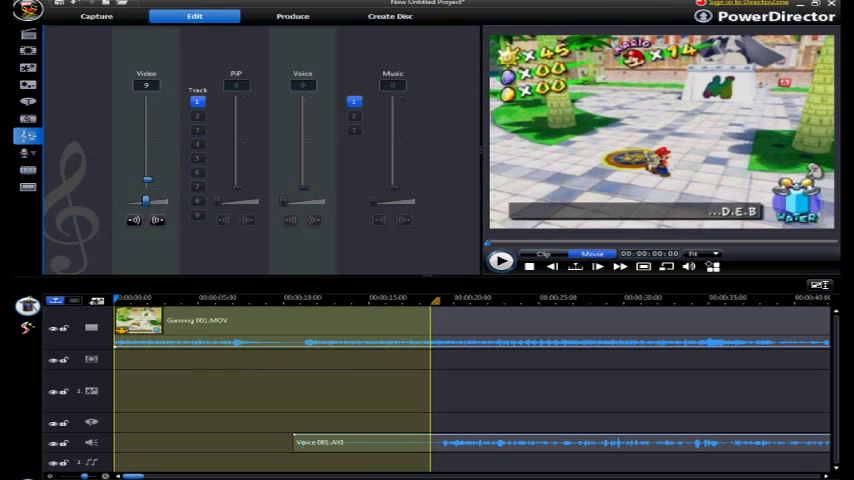
right_click(393, 358)
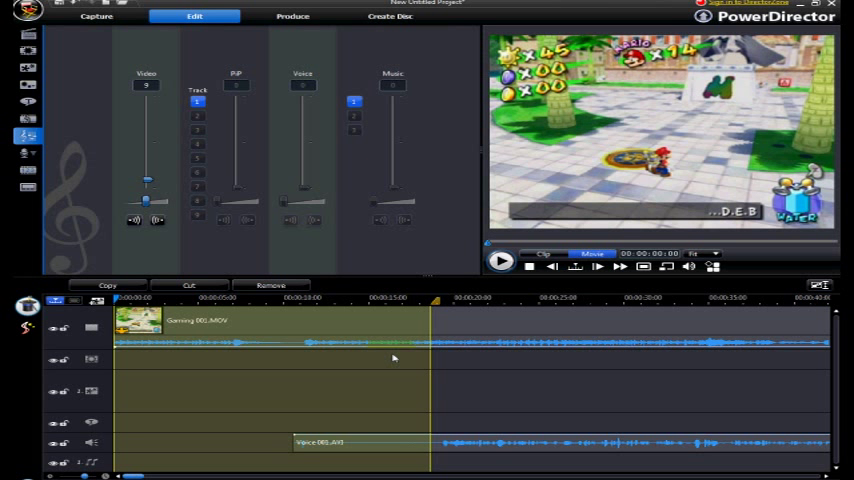
left_click(189, 285)
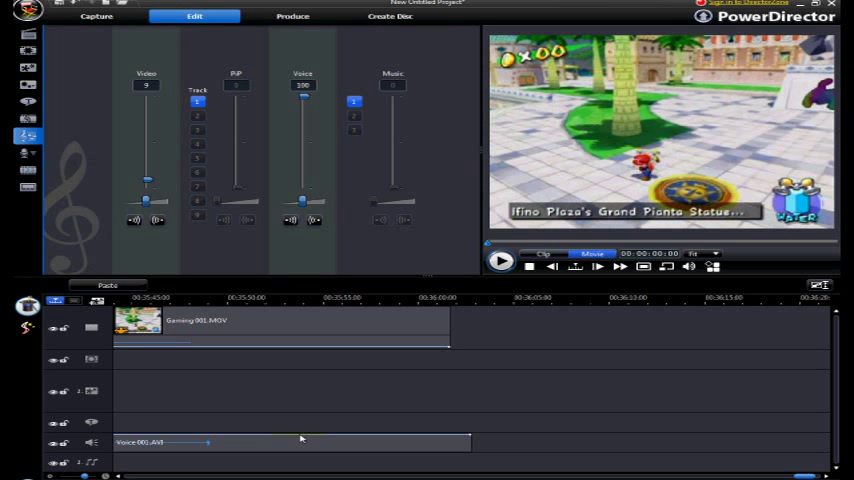
mouse_move(823, 253)
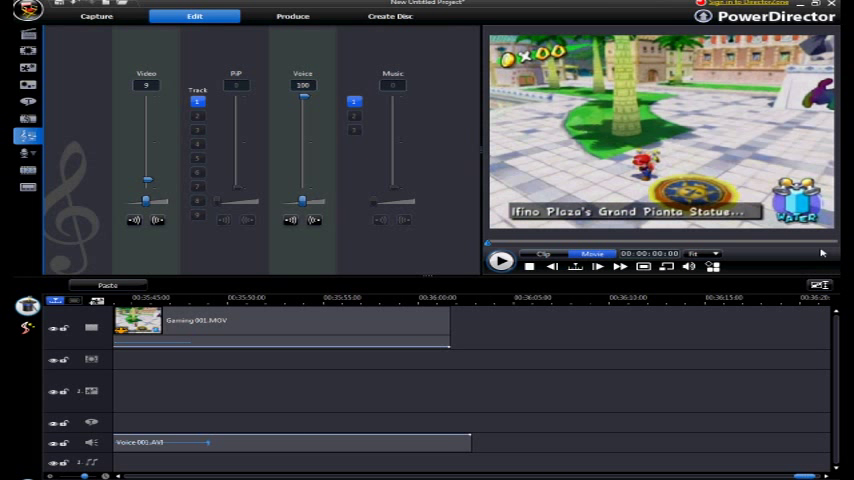
Preview the movie's ending, then switch to the Produce room.
left_click(501, 260)
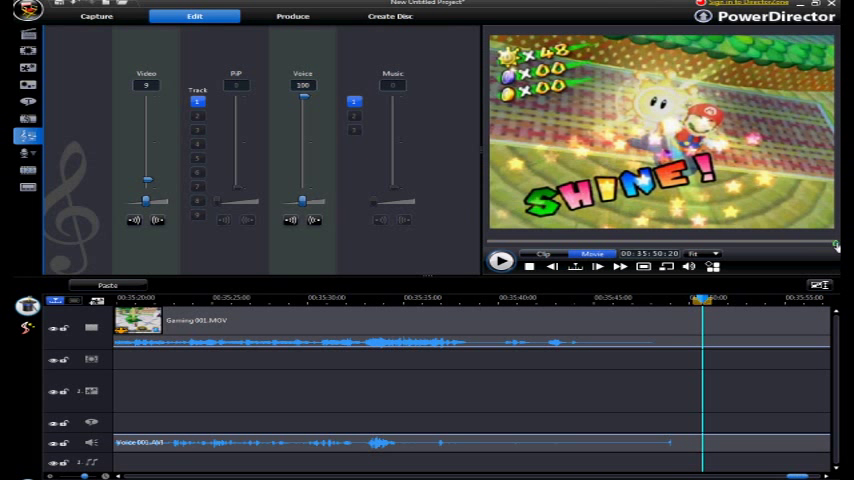
left_click(501, 261)
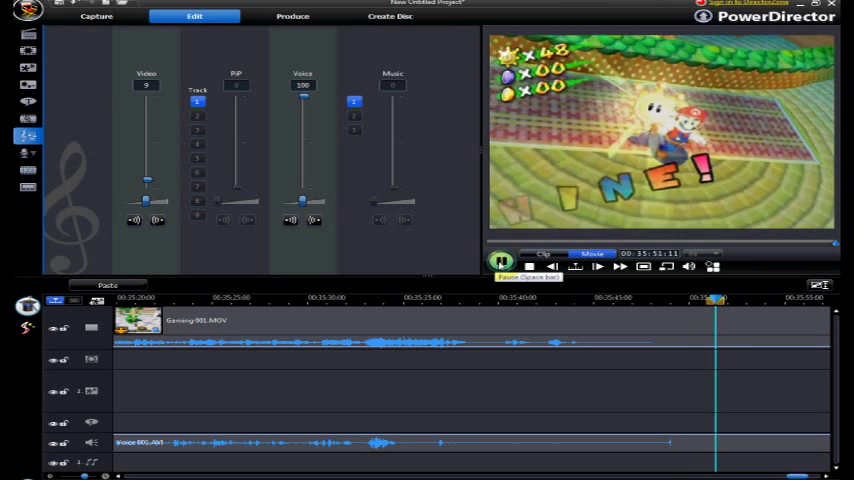
left_click(501, 265)
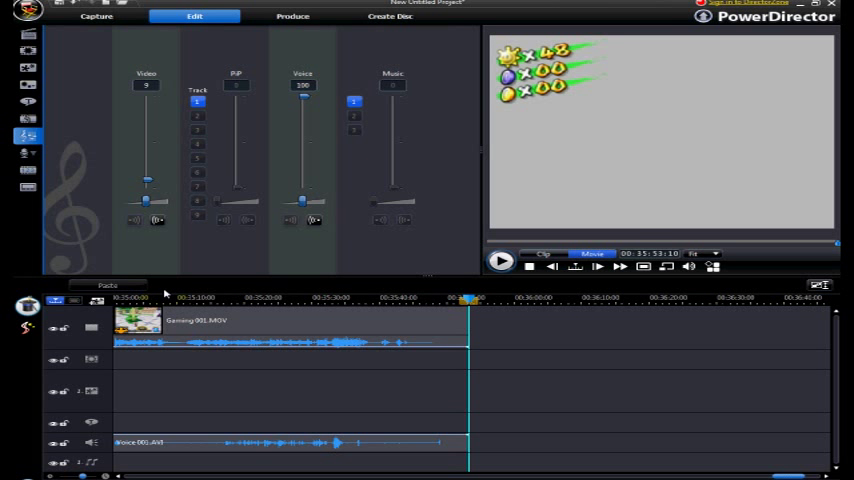
left_click(292, 16)
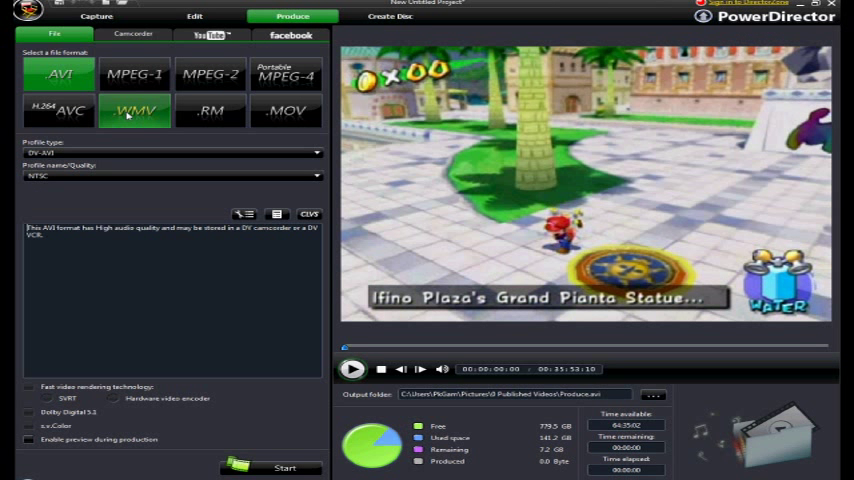
Choose WMV output with the Zune High Quality profile, starting then cancelling a production run.
left_click(134, 110)
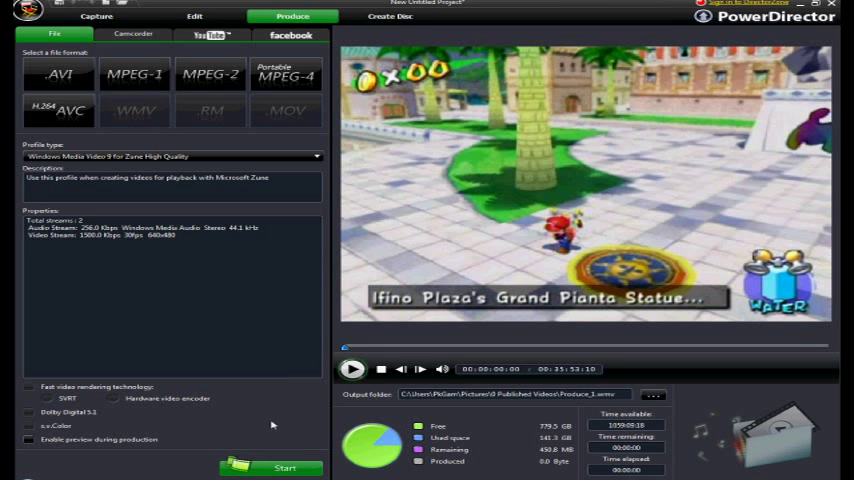
left_click(284, 468)
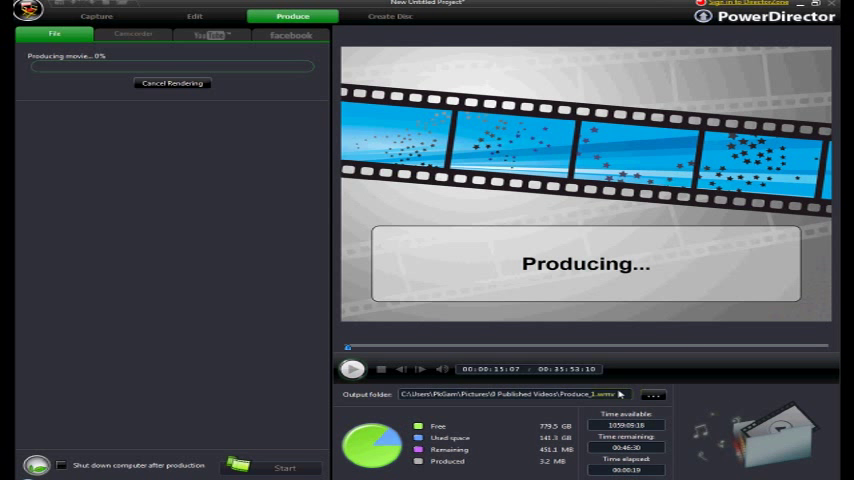
left_click(172, 83)
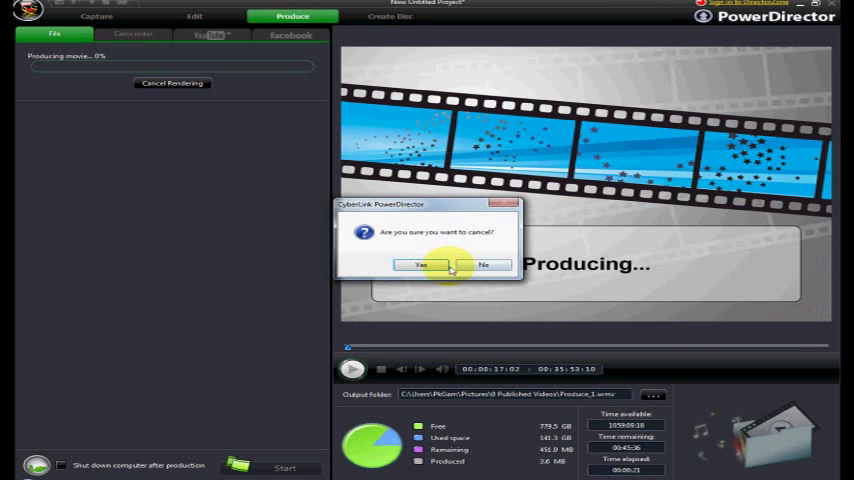
left_click(421, 264)
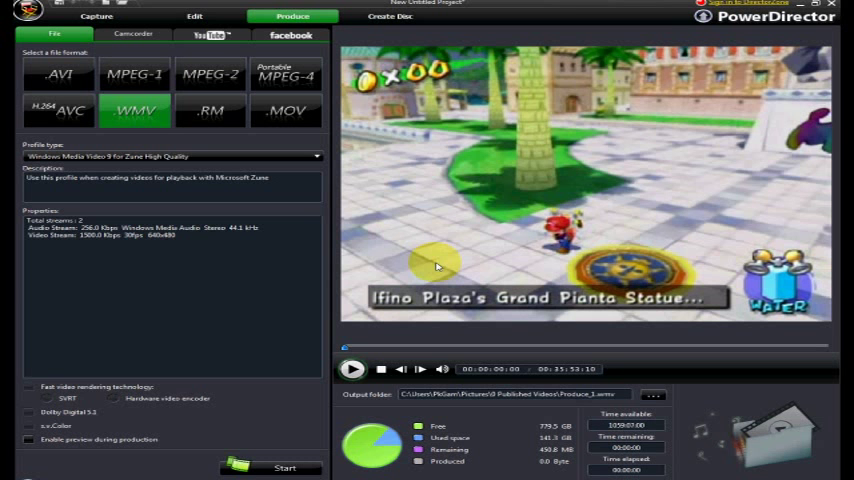
mouse_move(437, 204)
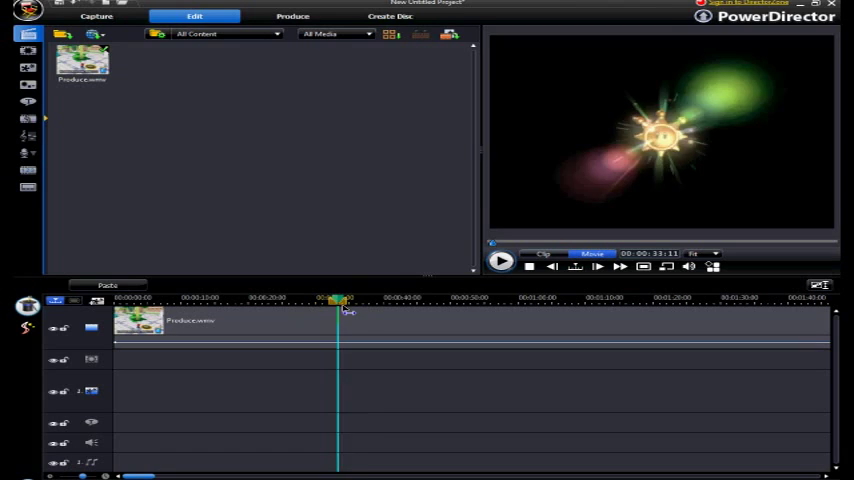
Scrub the Produce.wmv timeline to about 00:00:48 and play from there.
left_click_drag(338, 298, 410, 298)
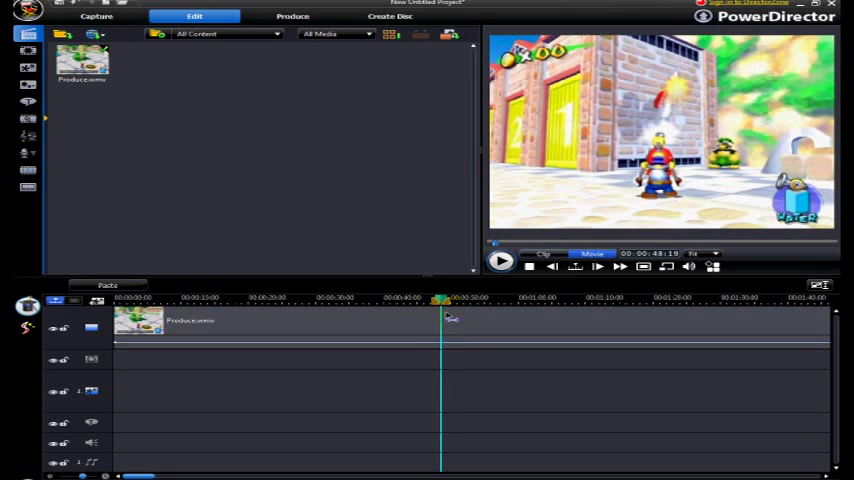
left_click(500, 265)
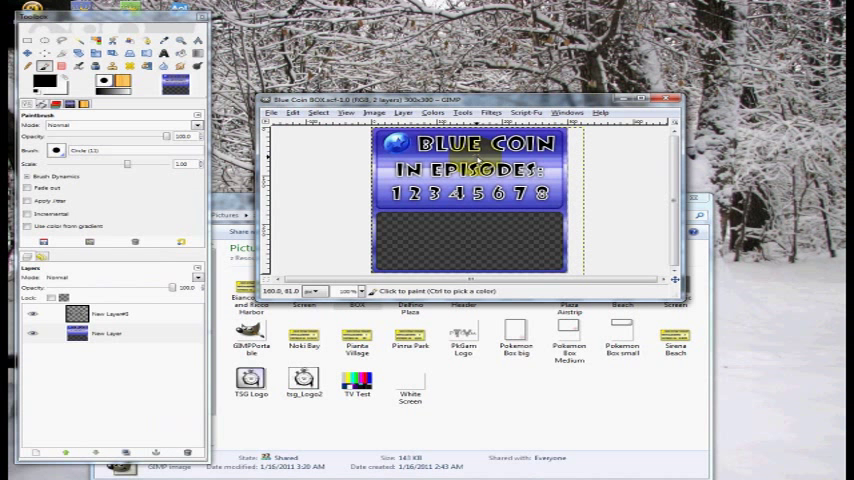
mouse_move(425, 255)
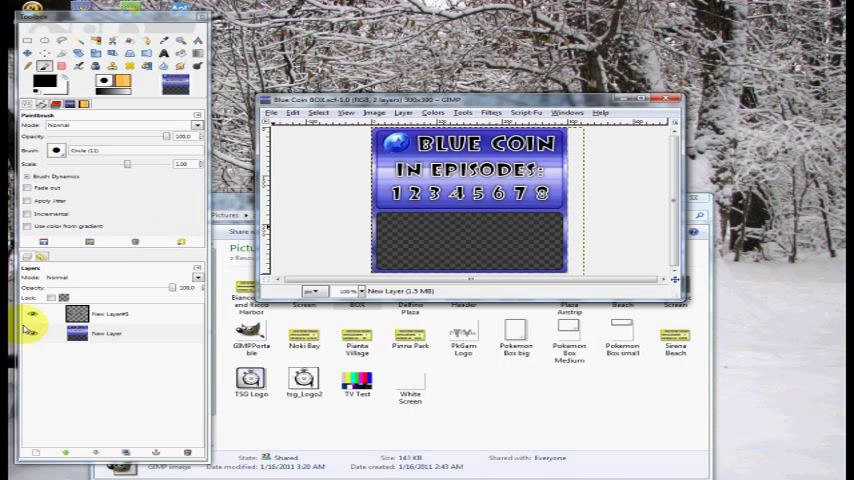
Hide and reshow the blue box background layer to locate the episode-number layer.
left_click(107, 333)
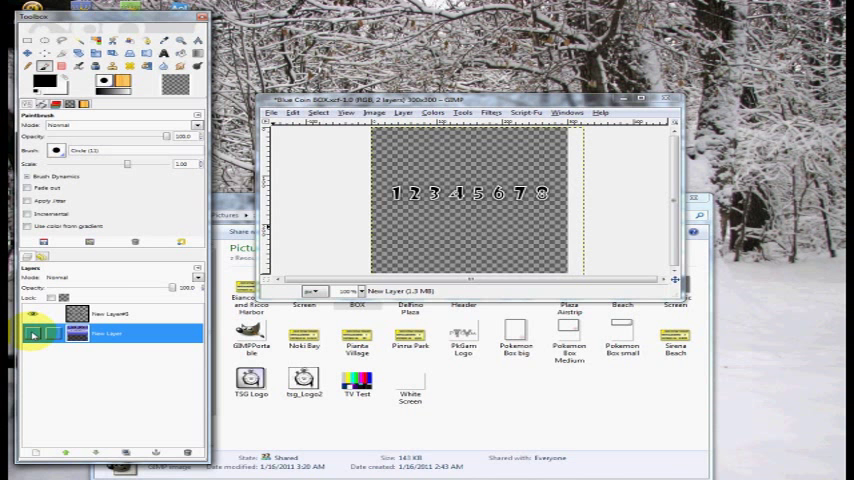
left_click(33, 335)
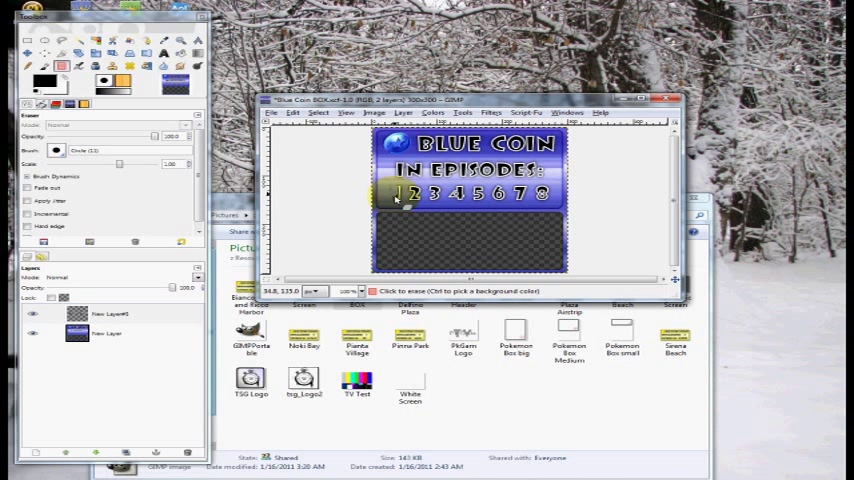
Erase the 1 from the episode list and start a white Sans Bold text layer below.
left_click(395, 195)
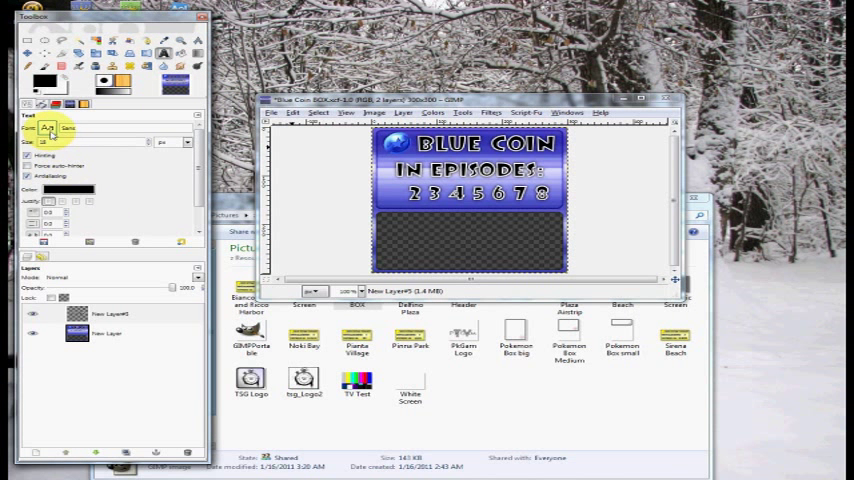
left_click(50, 70)
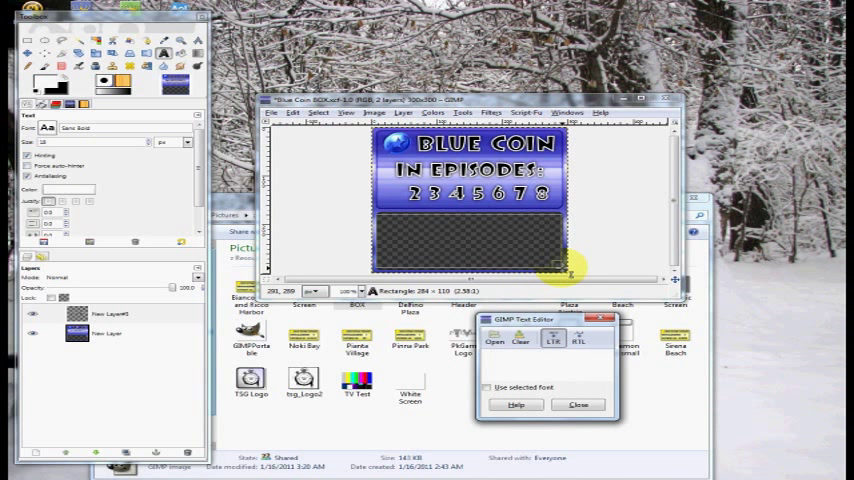
type("kabccb")
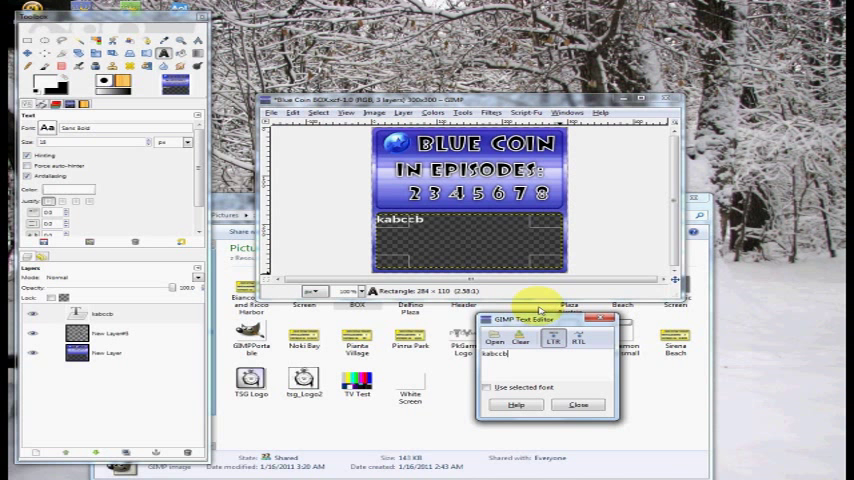
type("cbhcba")
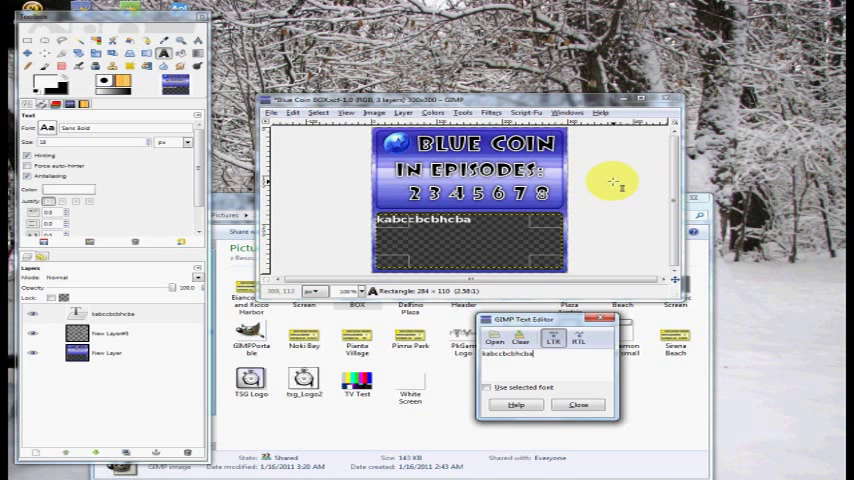
mouse_move(605, 197)
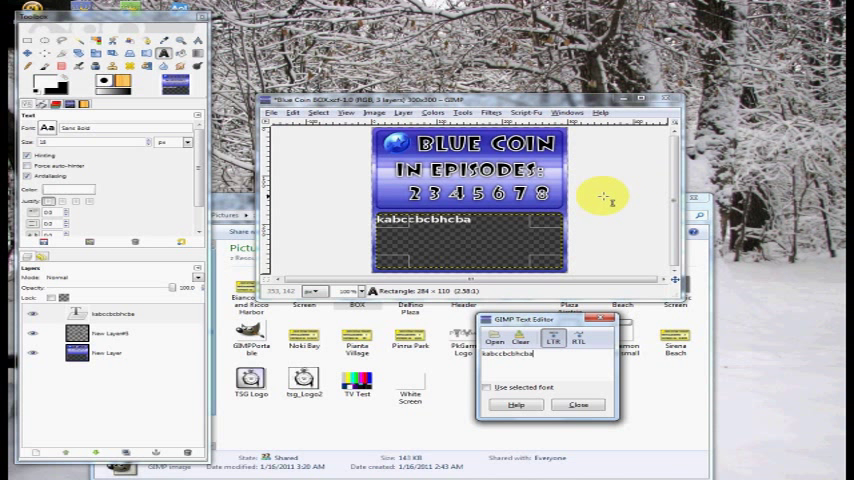
mouse_move(685, 160)
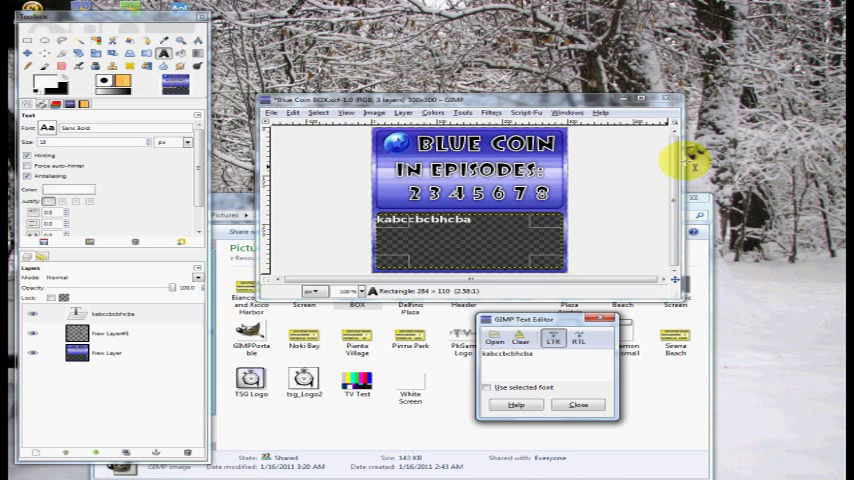
mouse_move(595, 233)
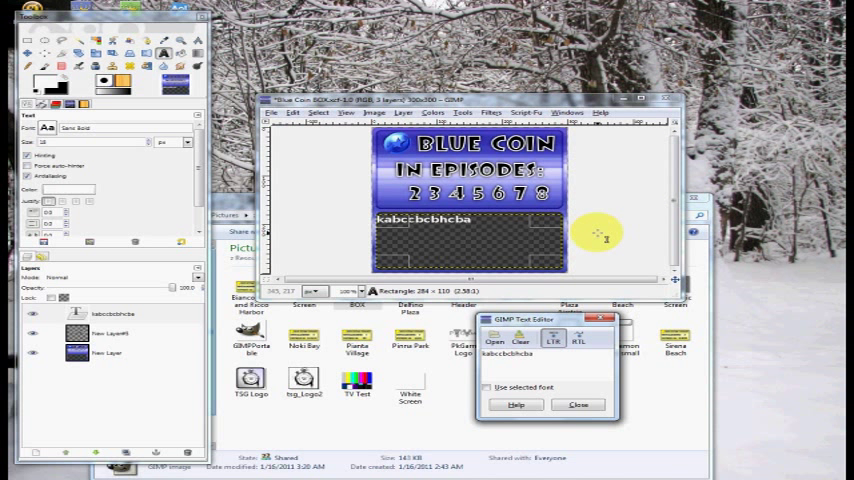
mouse_move(595, 231)
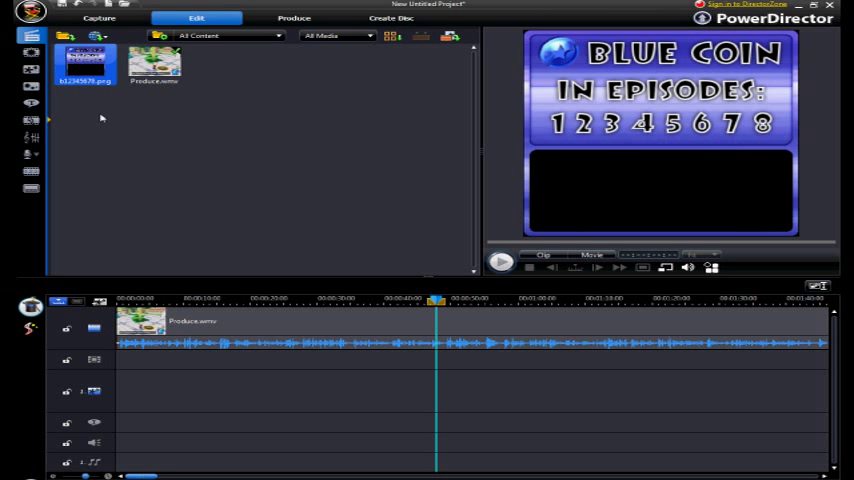
mouse_move(198, 135)
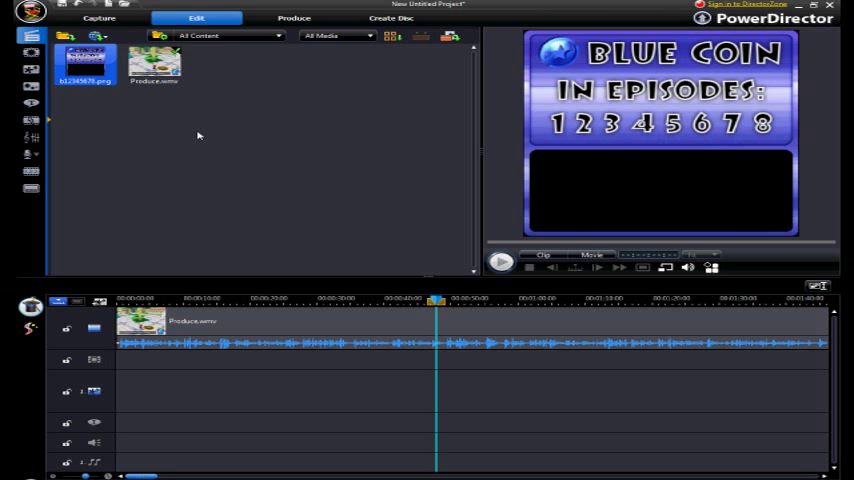
mouse_move(613, 209)
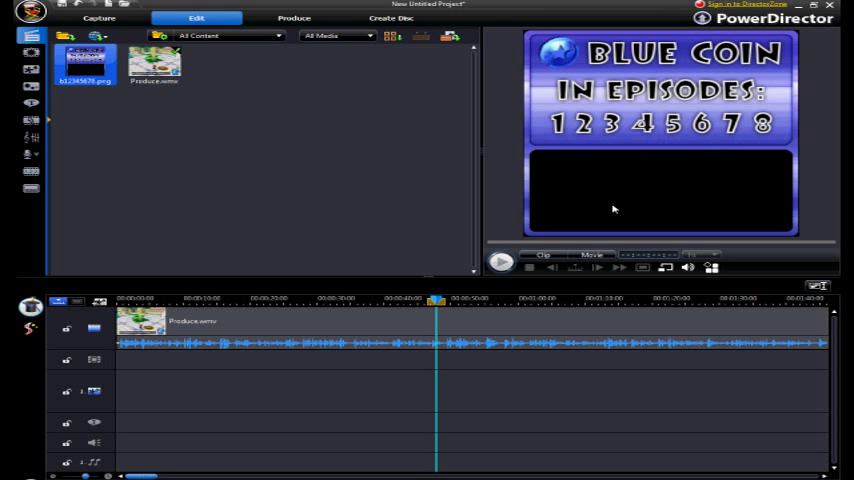
mouse_move(405, 80)
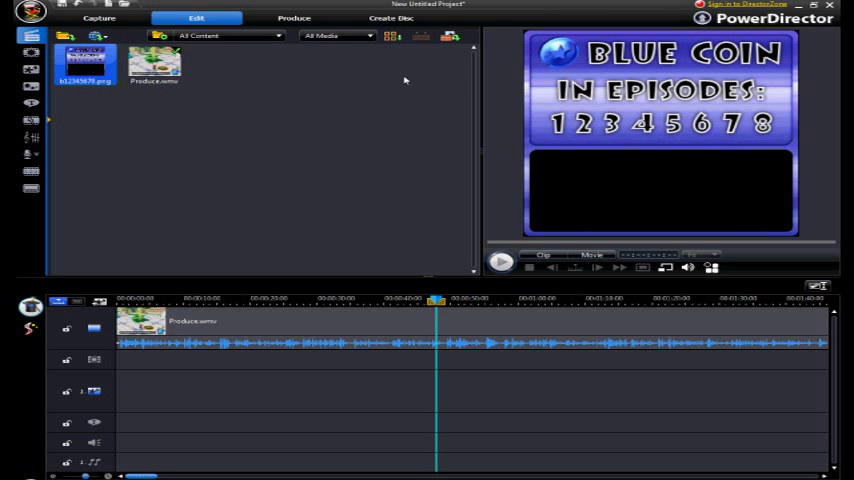
Place the Blue Coin box image on the PiP track at 48 seconds and preview it.
left_click(501, 261)
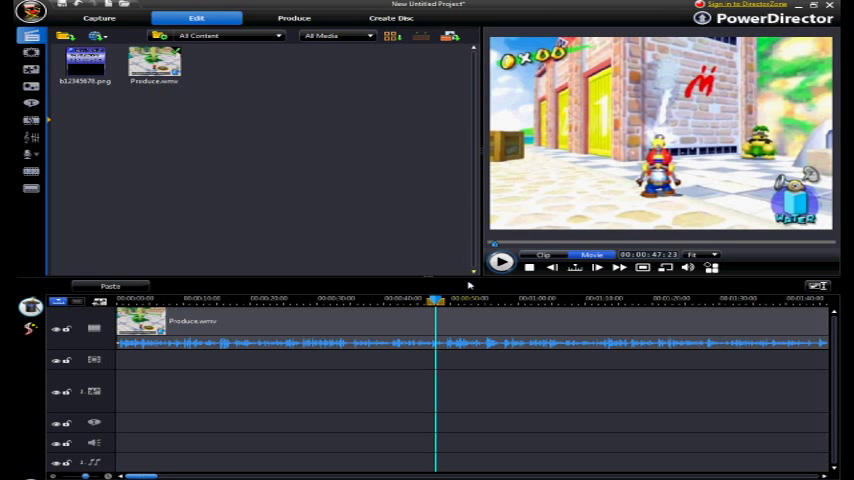
left_click(85, 65)
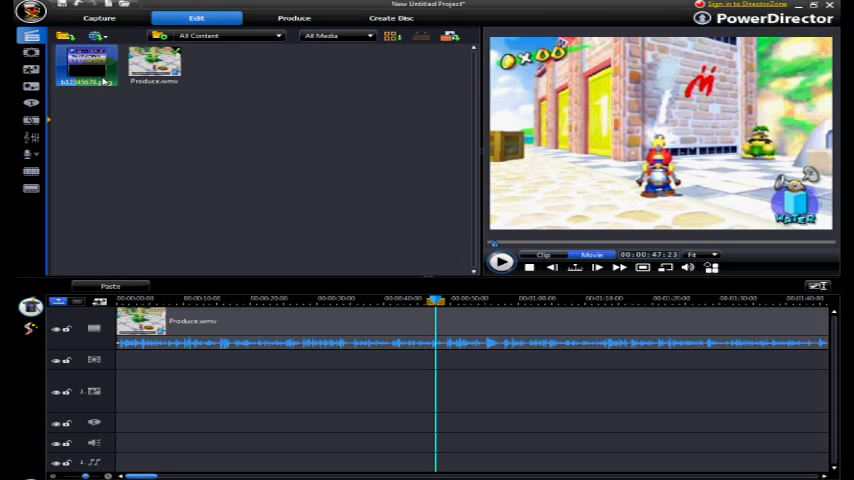
left_click_drag(85, 65, 442, 405)
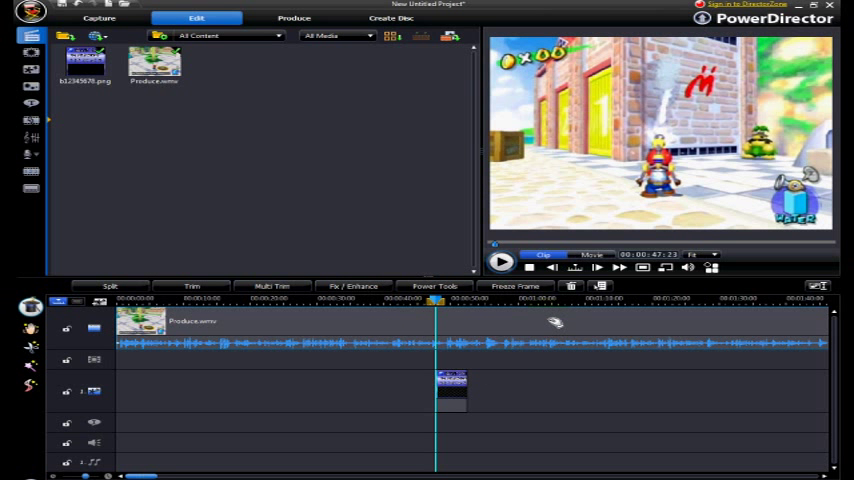
mouse_move(541, 374)
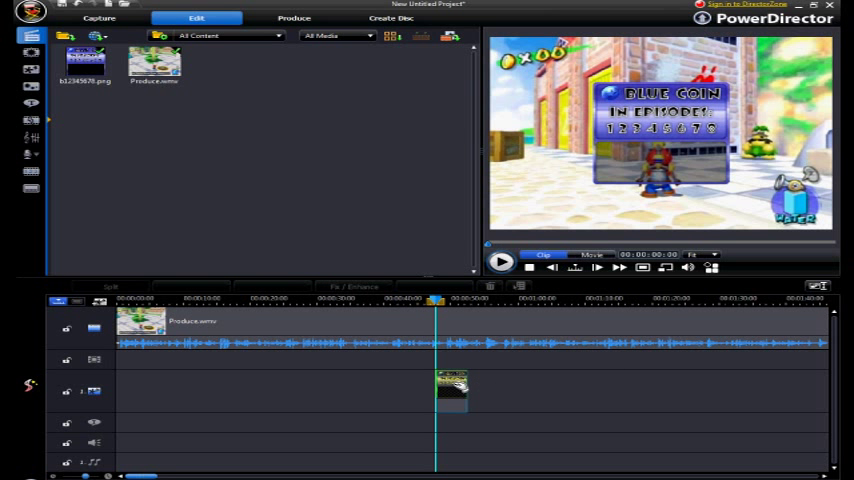
left_click(450, 390)
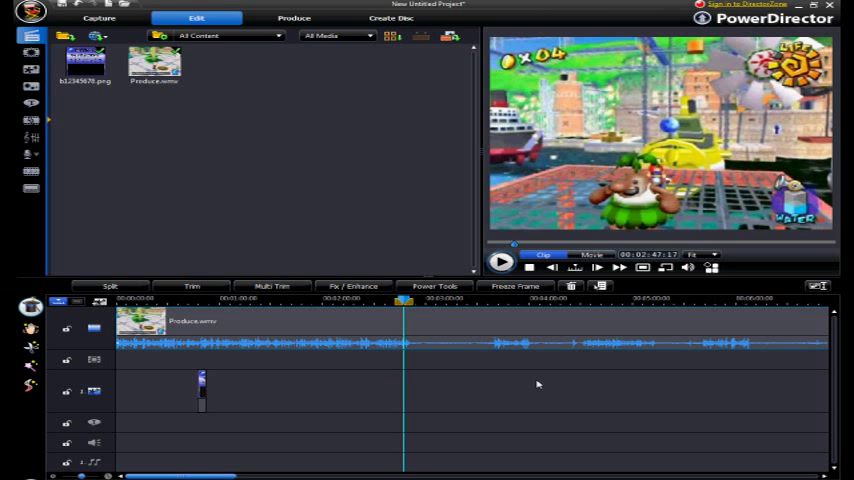
mouse_move(531, 378)
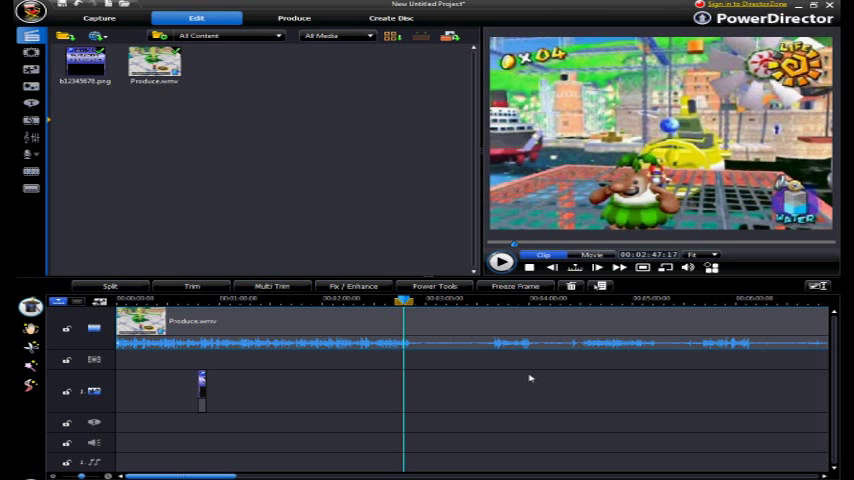
mouse_move(498, 384)
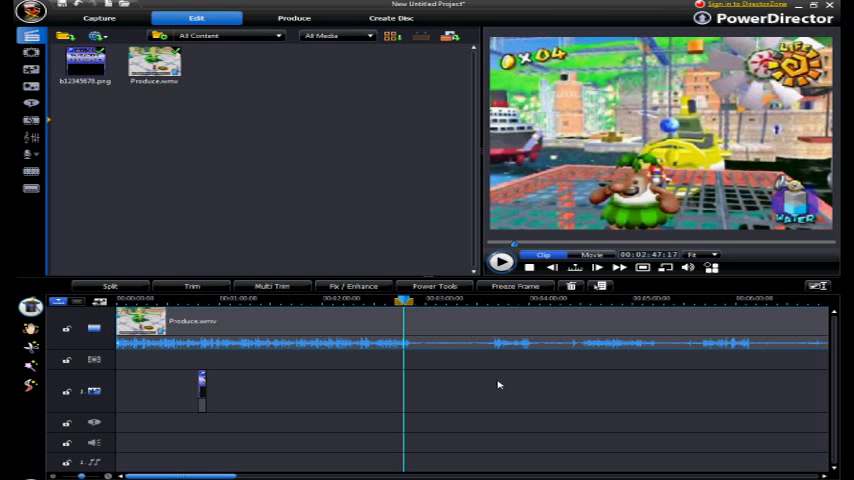
mouse_move(505, 381)
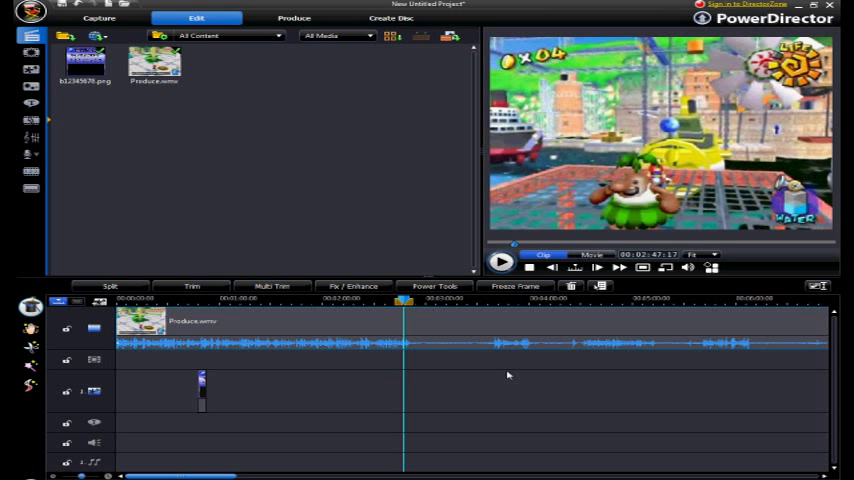
mouse_move(614, 367)
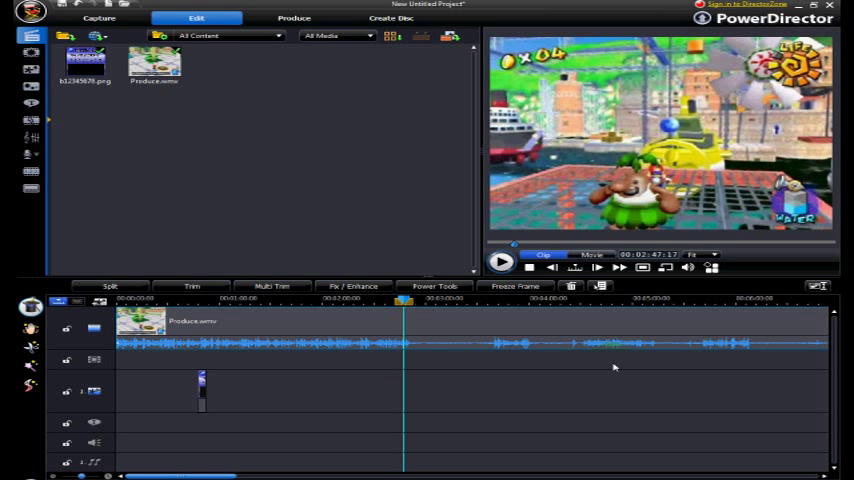
mouse_move(608, 394)
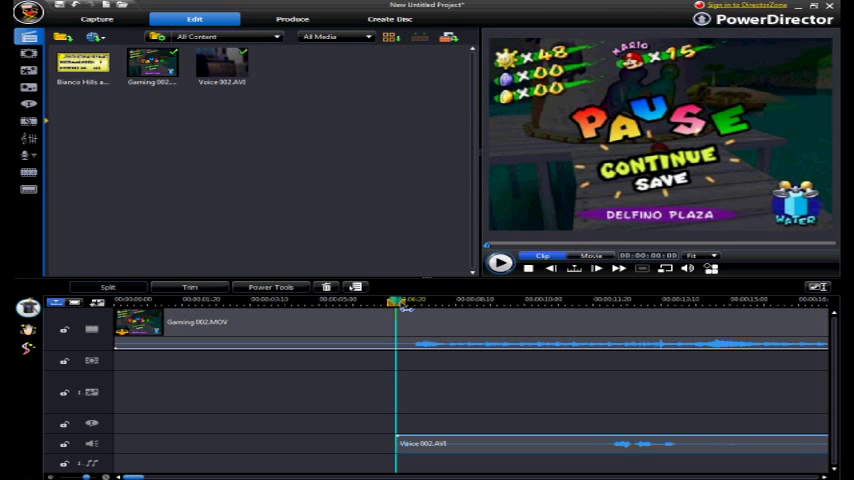
Import the Box Normal image and the ep1 image file into the project.
left_click(83, 65)
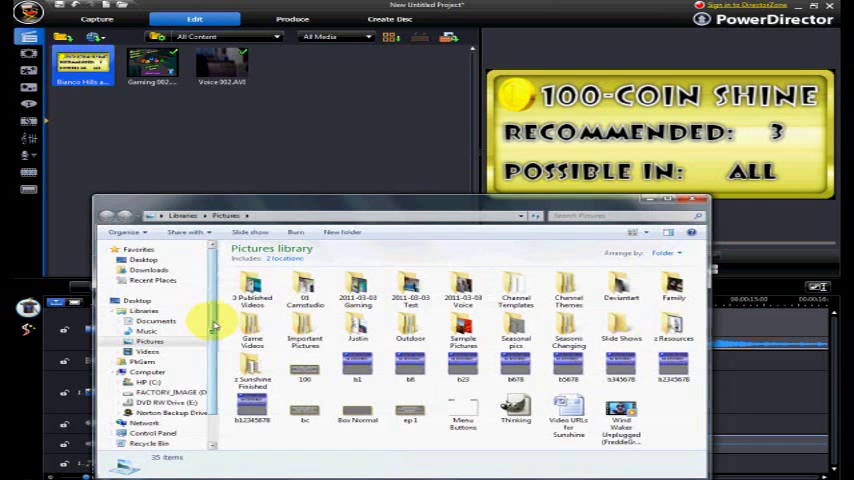
left_click(357, 410)
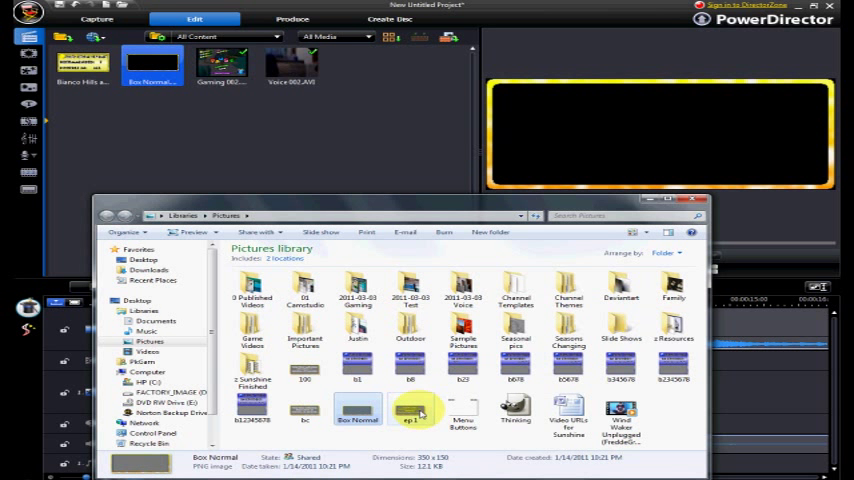
left_click(305, 370)
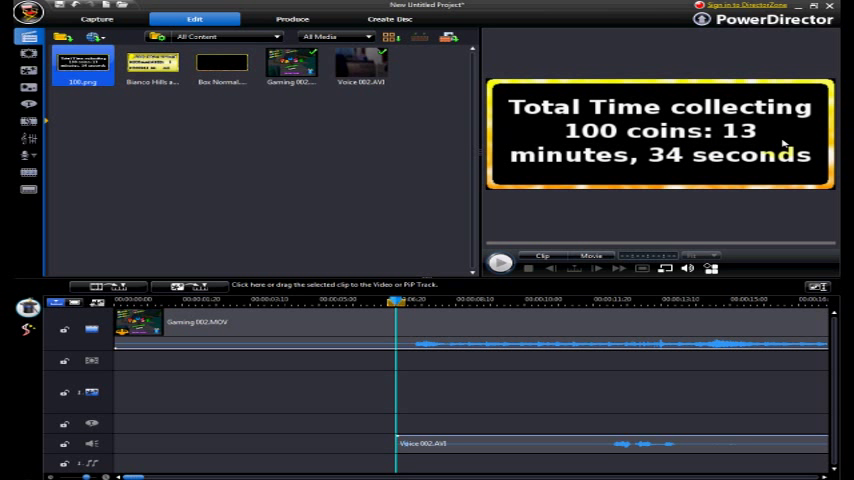
mouse_move(630, 208)
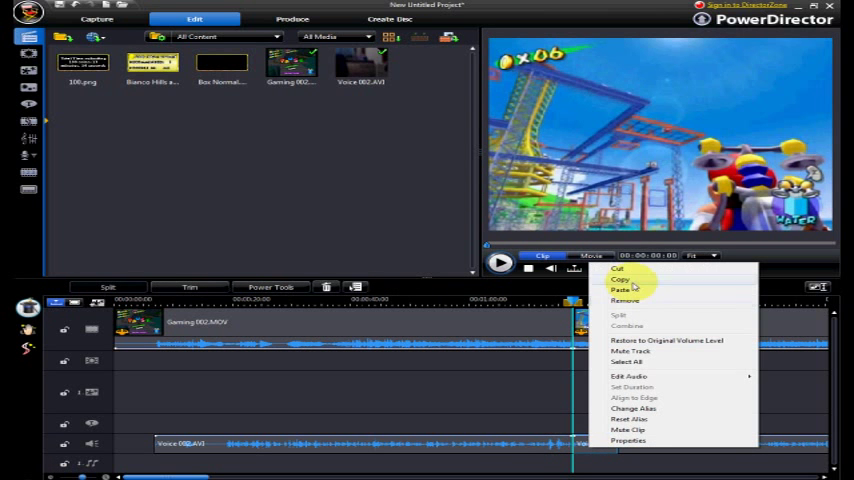
Split the Gaming 002 video and Voice 002 audio at around 1:14.
left_click(621, 289)
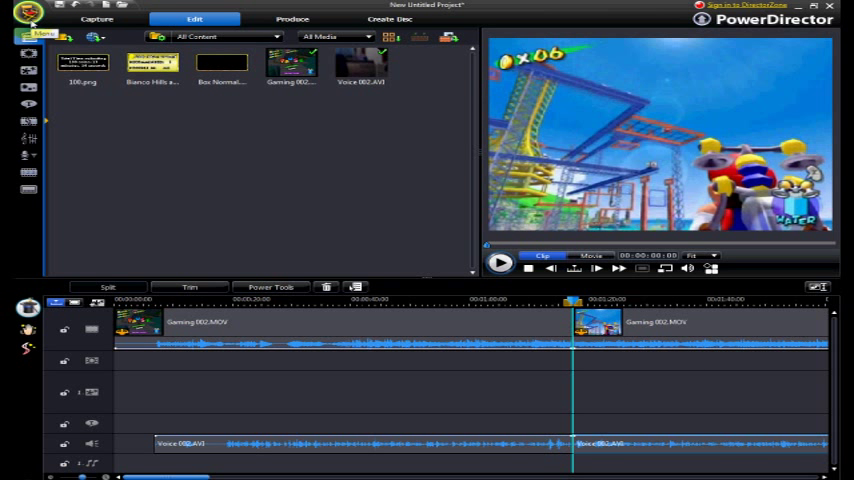
left_click(59, 37)
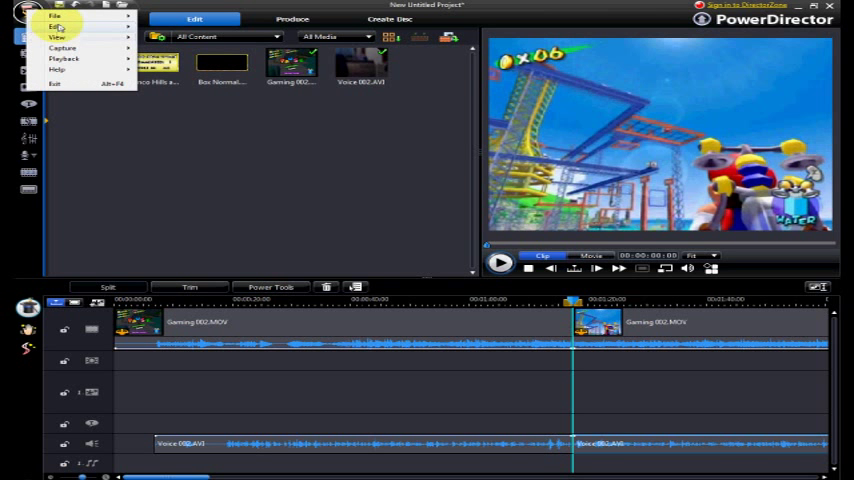
Enable 'Link all tracks when moving/removing content in the Video Track' in Editing preferences.
left_click(55, 26)
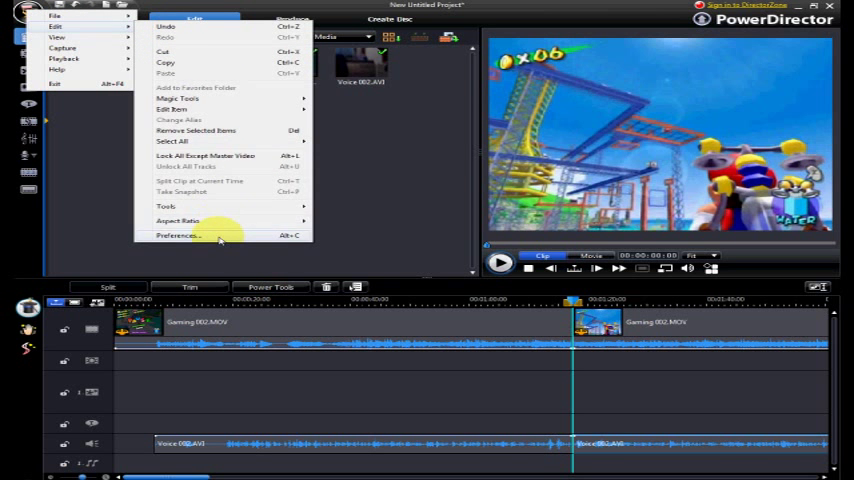
left_click(176, 235)
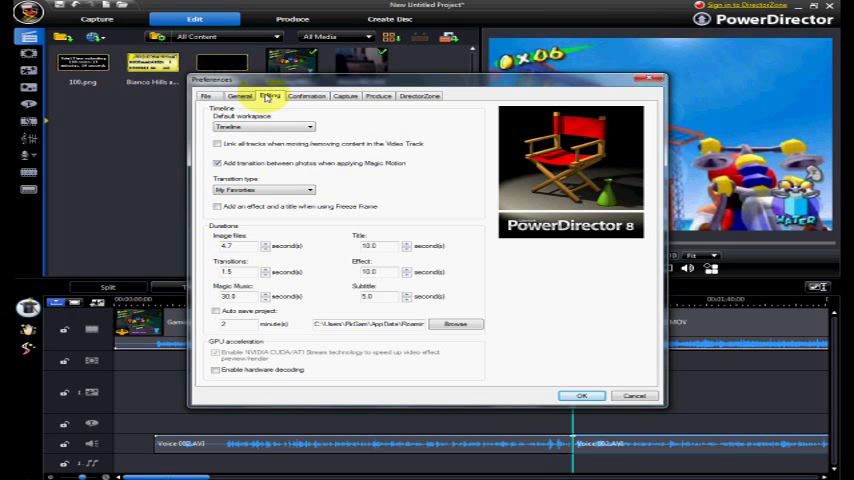
left_click(216, 143)
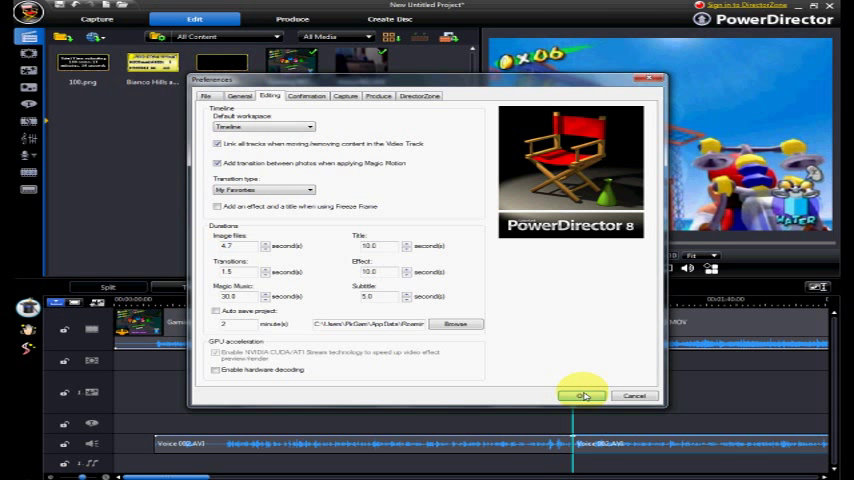
left_click(583, 395)
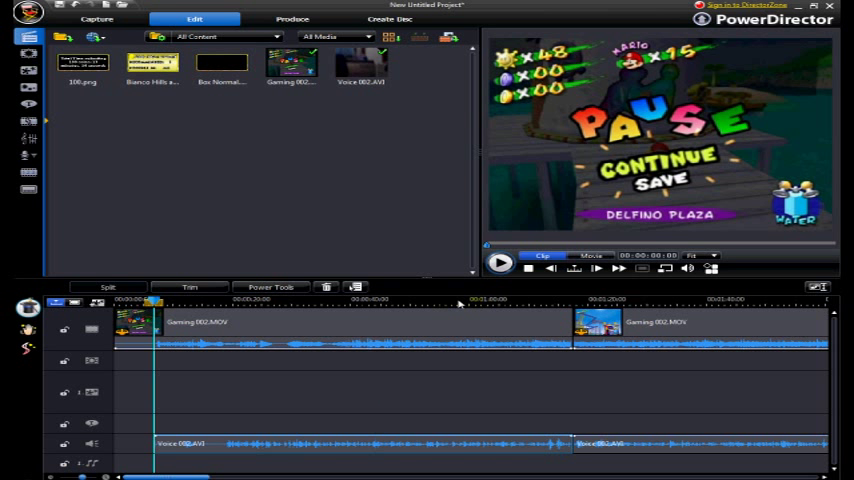
mouse_move(568, 305)
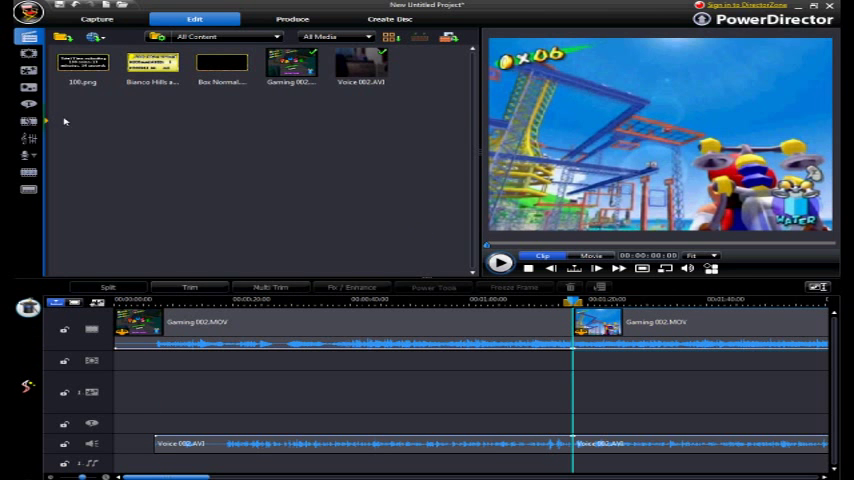
Put the Fade transition from My Favorites between the gameplay clips and play it back.
left_click(29, 121)
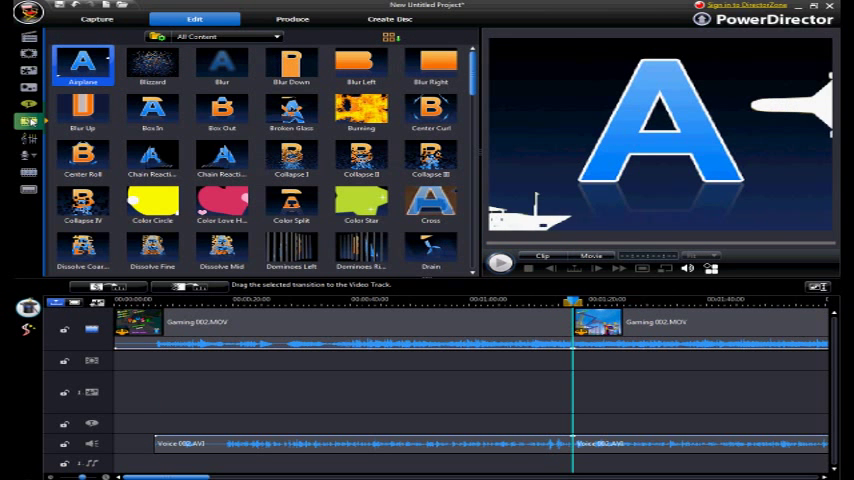
left_click(225, 37)
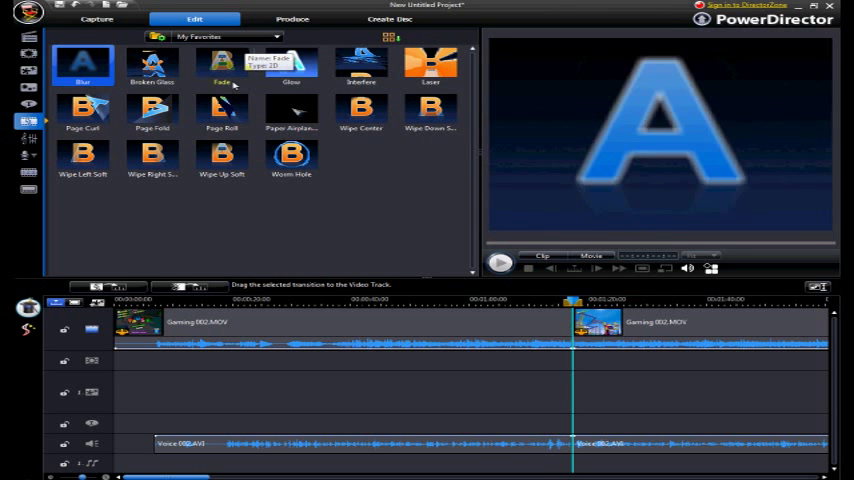
left_click(222, 63)
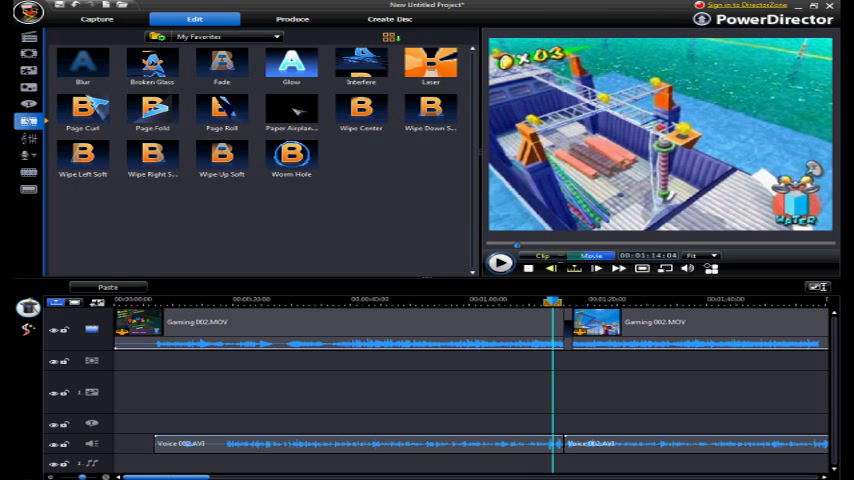
mouse_move(575, 267)
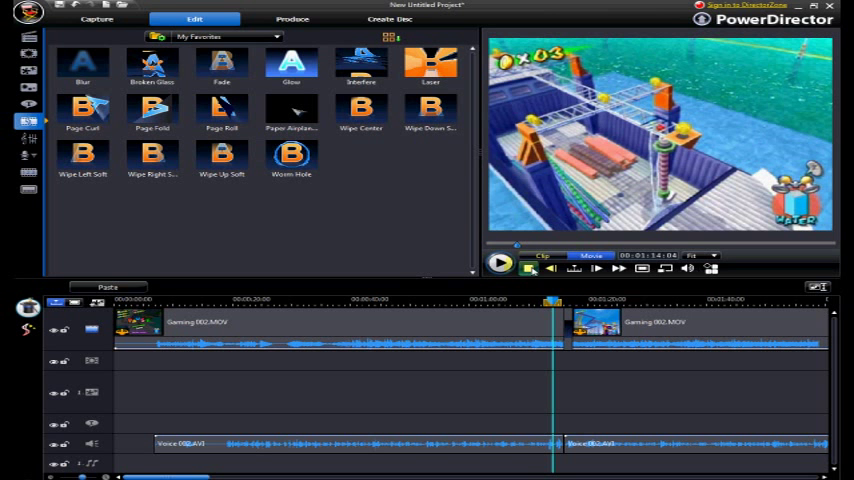
mouse_move(500, 263)
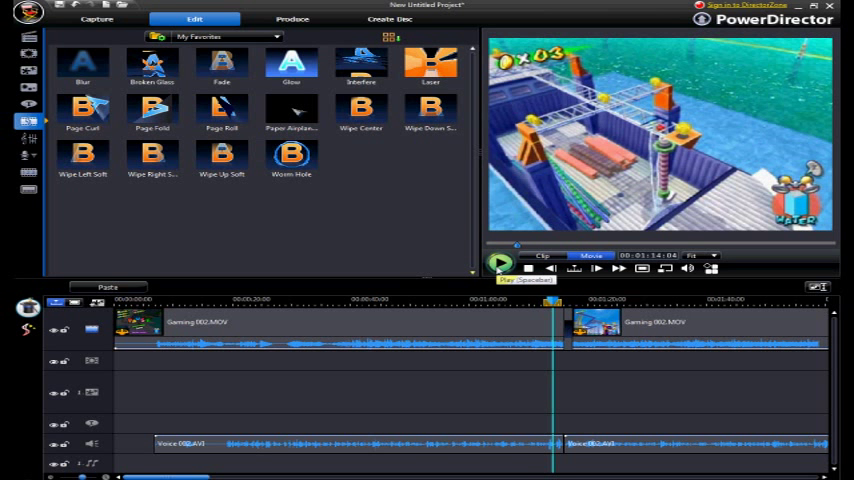
left_click(500, 267)
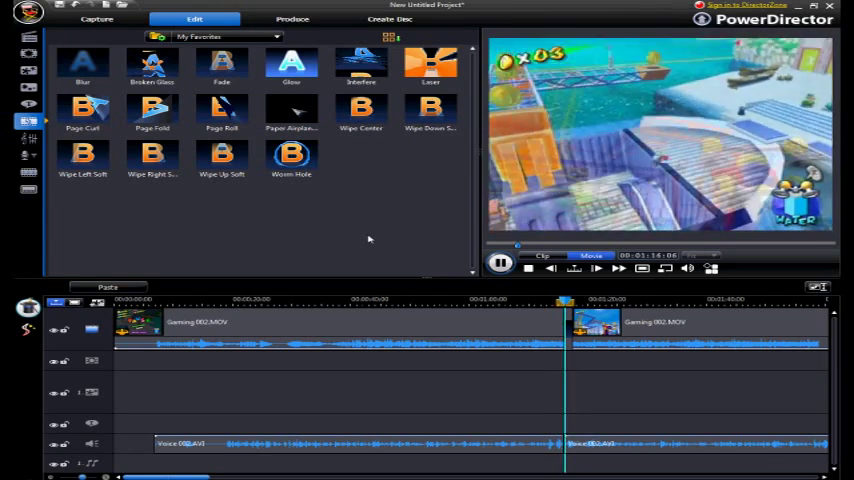
left_click(500, 268)
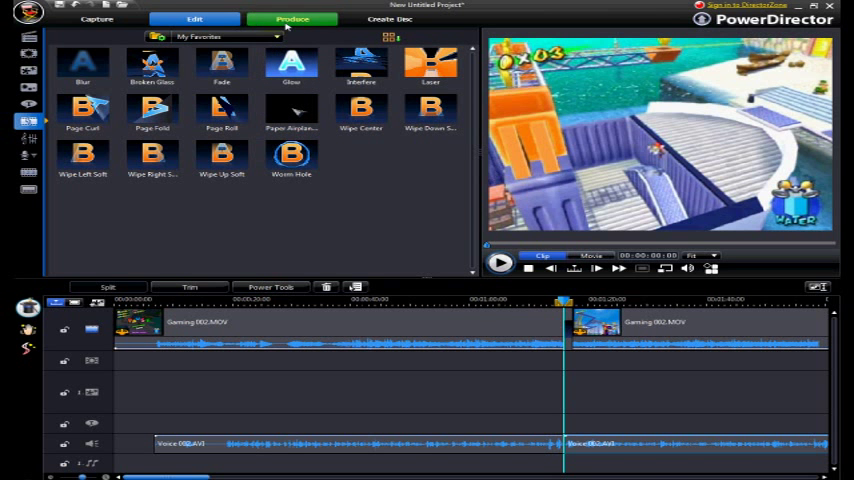
Switch to Produce, then open a 24-minute walkthrough from 0 Published Videos.
left_click(292, 18)
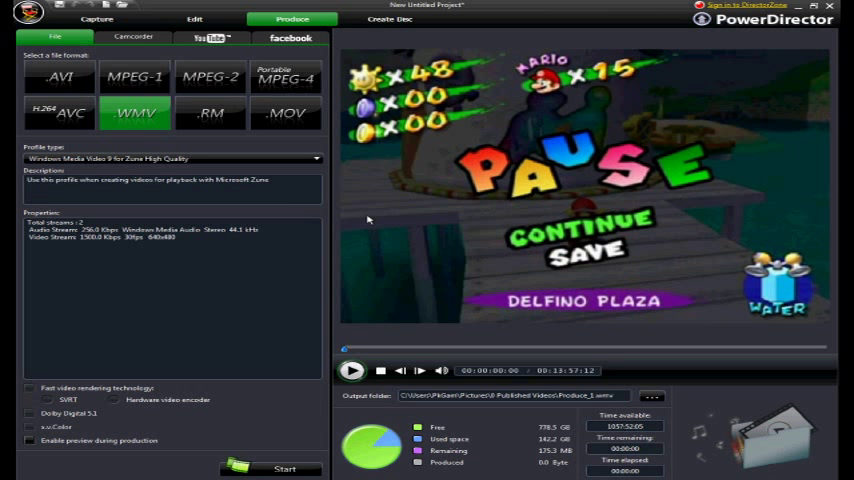
mouse_move(270, 293)
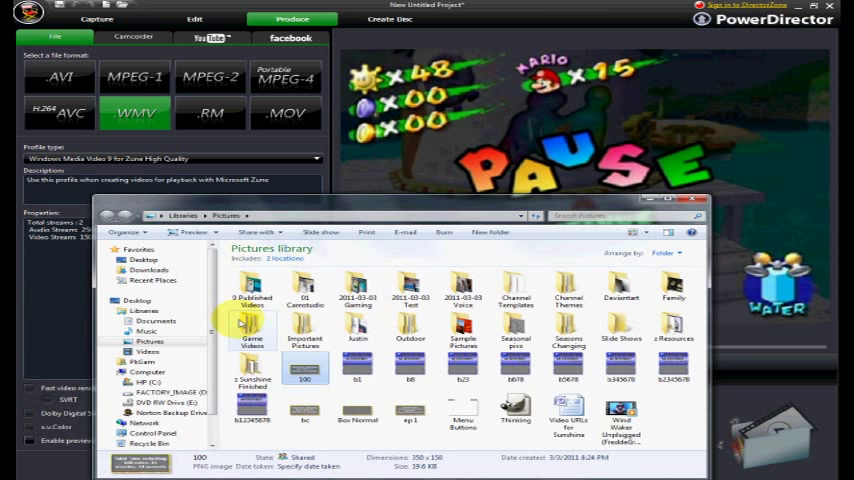
left_click(252, 297)
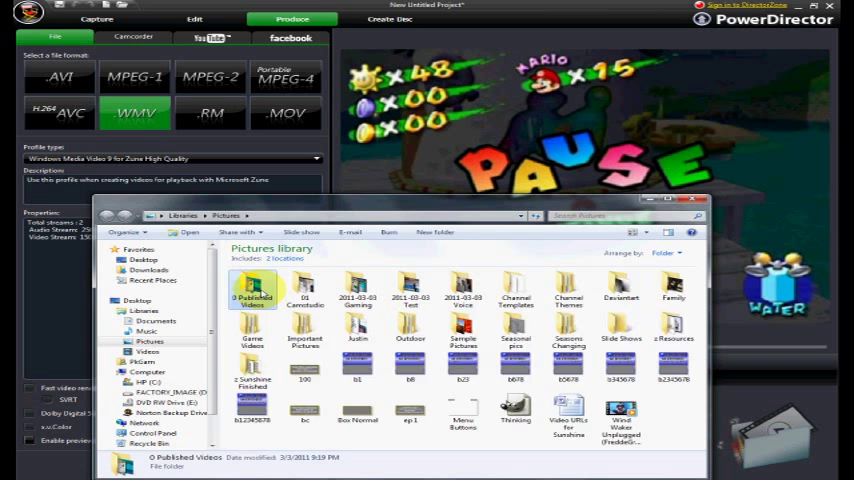
double_click(252, 297)
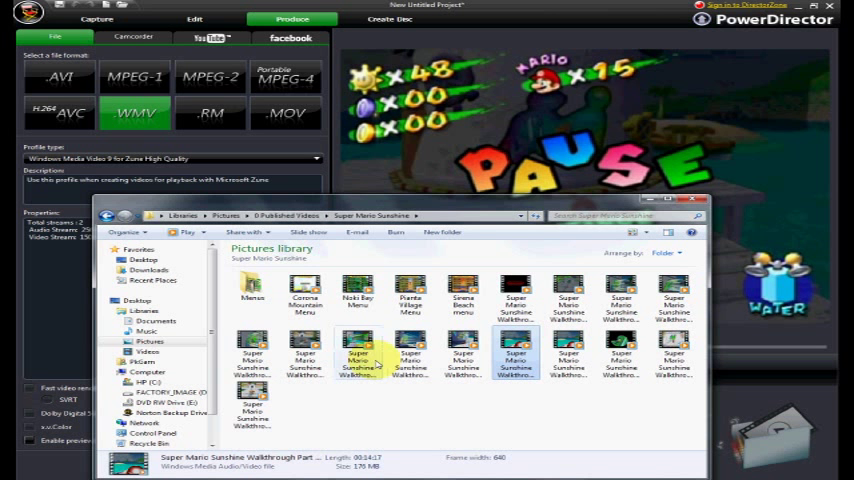
mouse_move(305, 360)
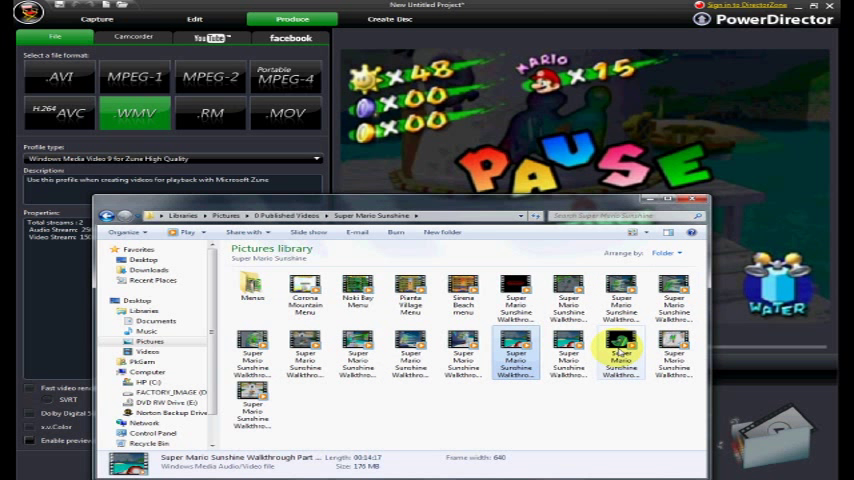
left_click(672, 355)
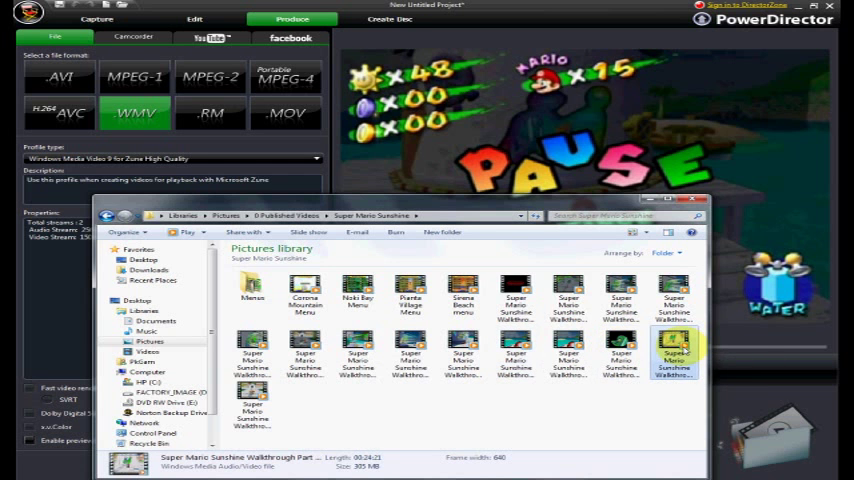
double_click(672, 355)
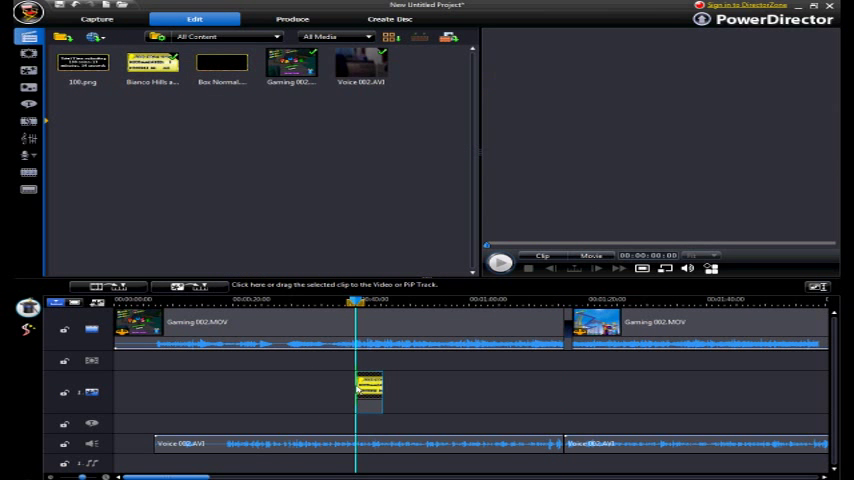
Select the 100 Coin Shine info box clip on the PiP track around 0:40.
left_click(368, 388)
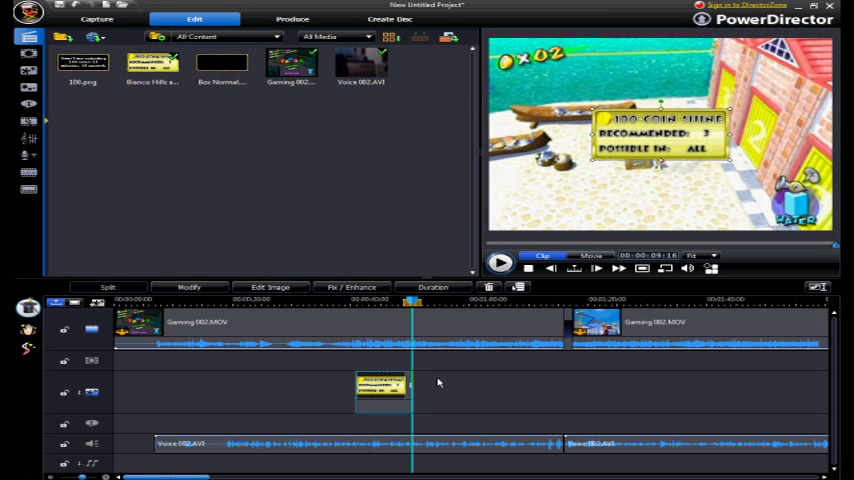
mouse_move(492, 379)
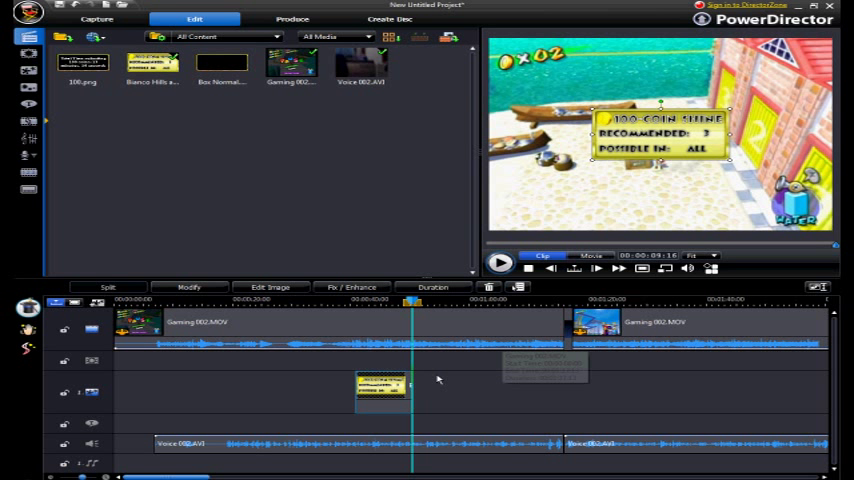
mouse_move(467, 224)
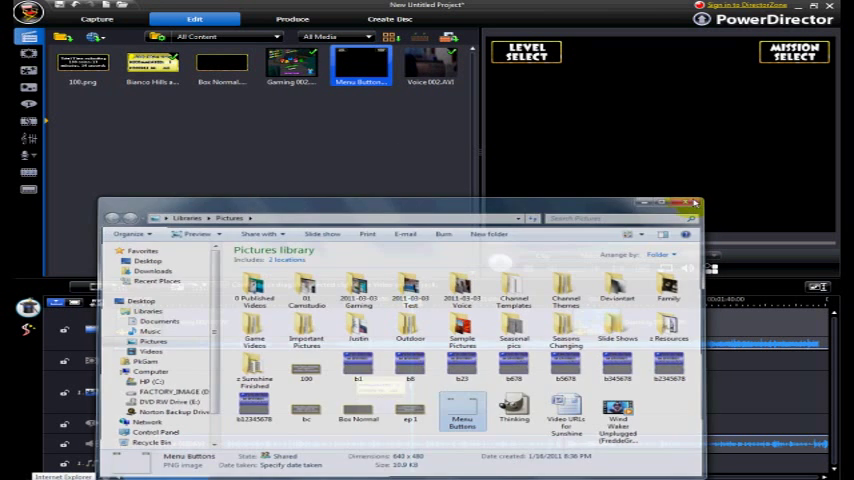
Close the file browser once Menu Buttons.png is in the media library.
left_click(695, 205)
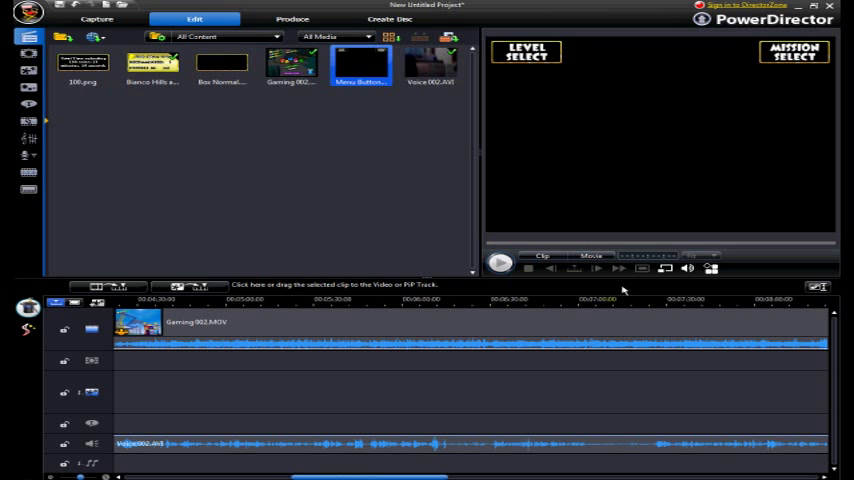
mouse_move(489, 308)
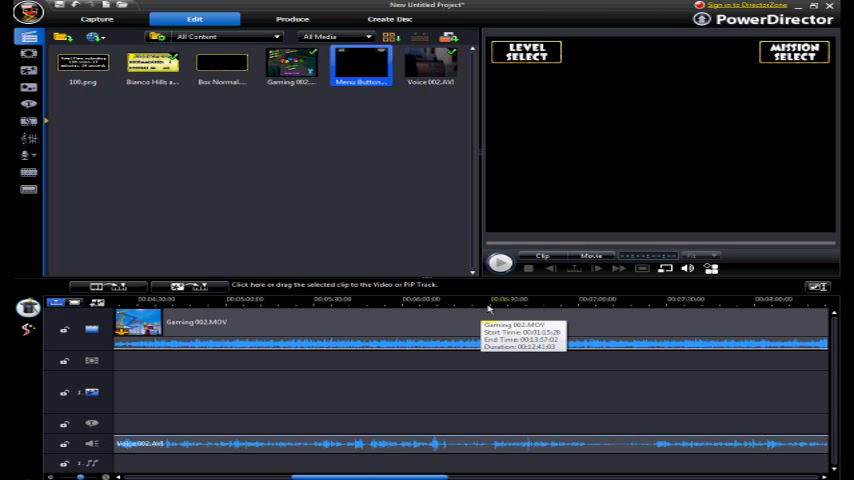
mouse_move(475, 307)
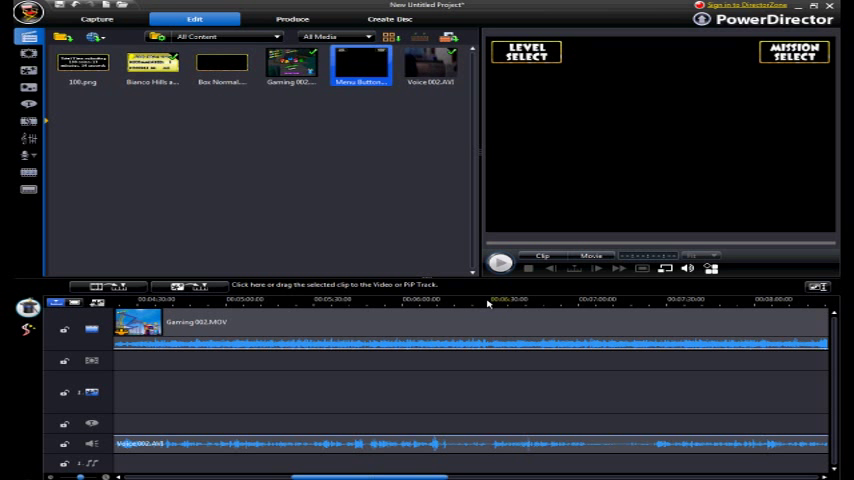
mouse_move(458, 304)
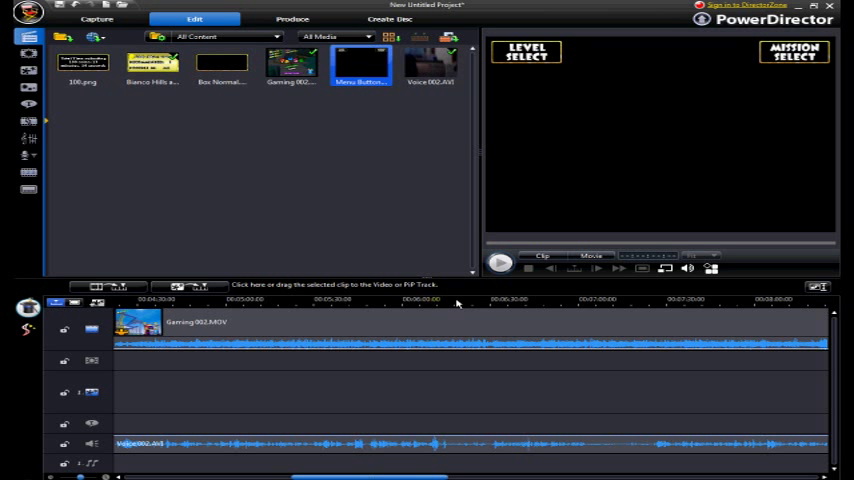